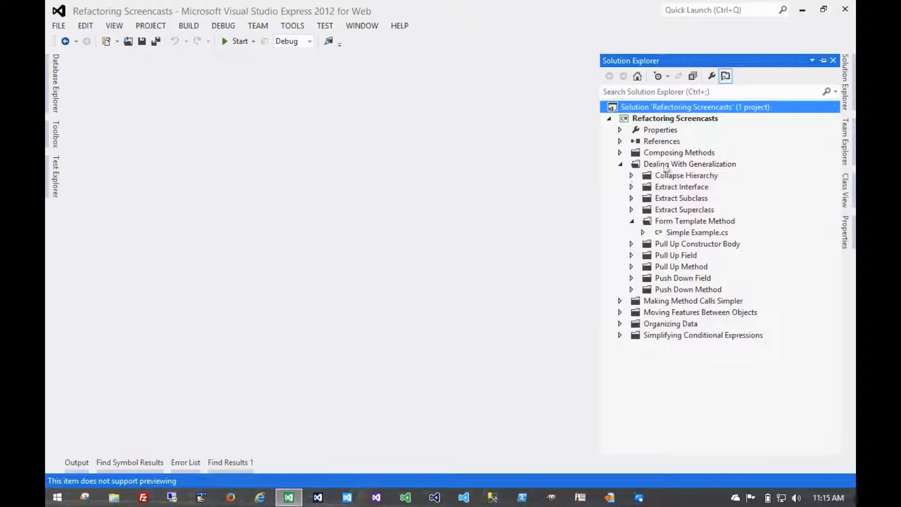
pyautogui.moveTo(540, 210)
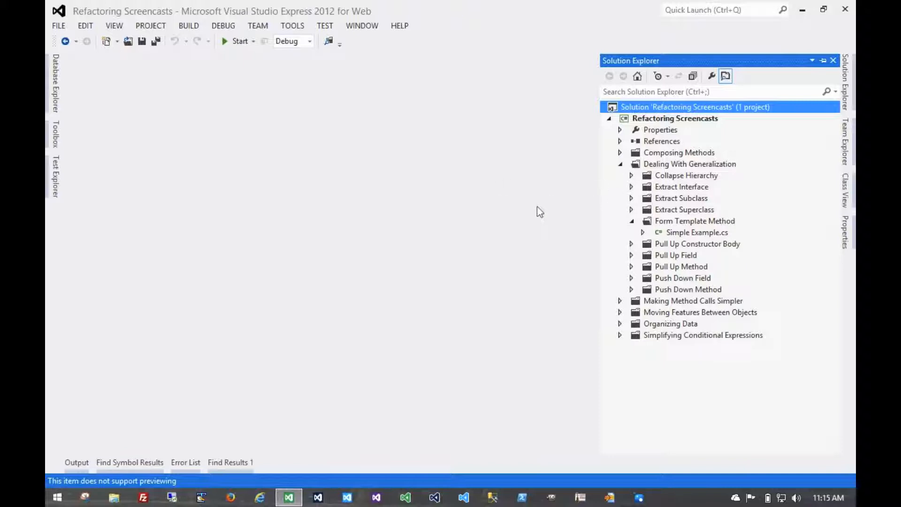
pyautogui.moveTo(688, 238)
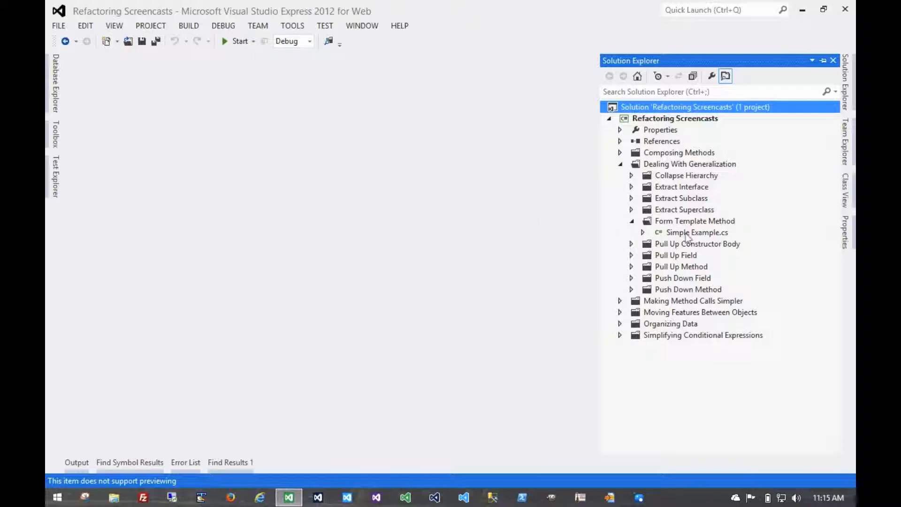
# Open Simple Example.cs from the Form Template Method folder in Solution Explorer
pyautogui.doubleClick(696, 232)
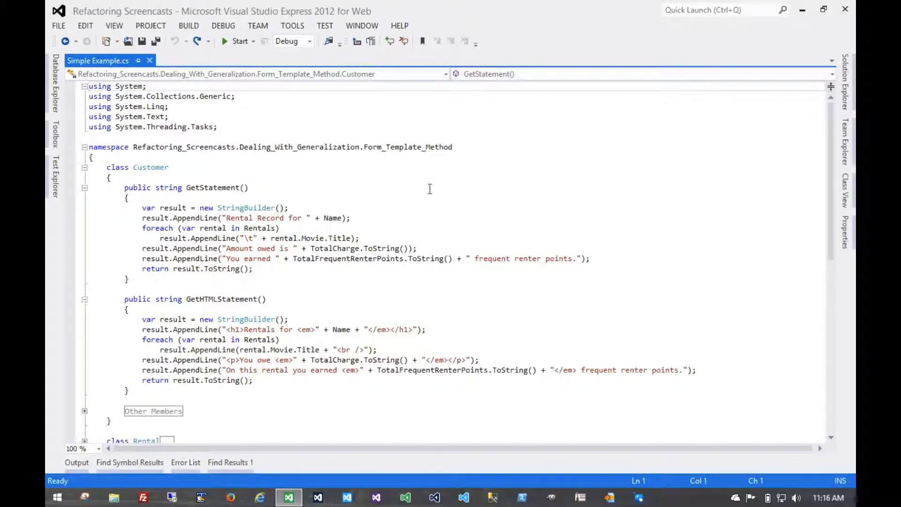
pyautogui.moveTo(448, 191)
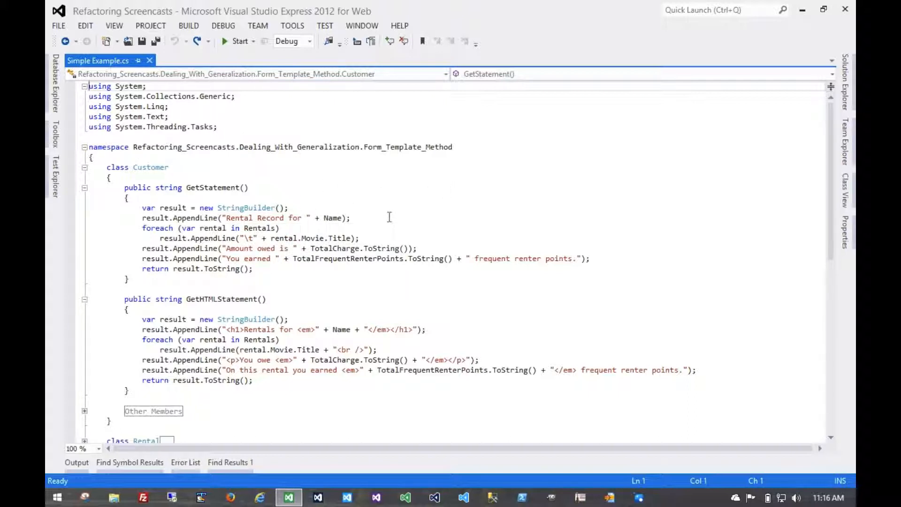
pyautogui.doubleClick(151, 136)
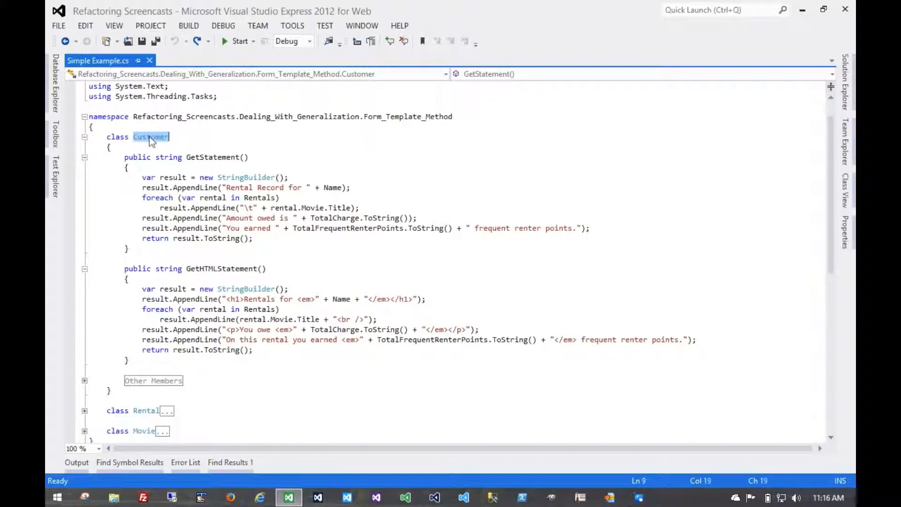
pyautogui.click(212, 156)
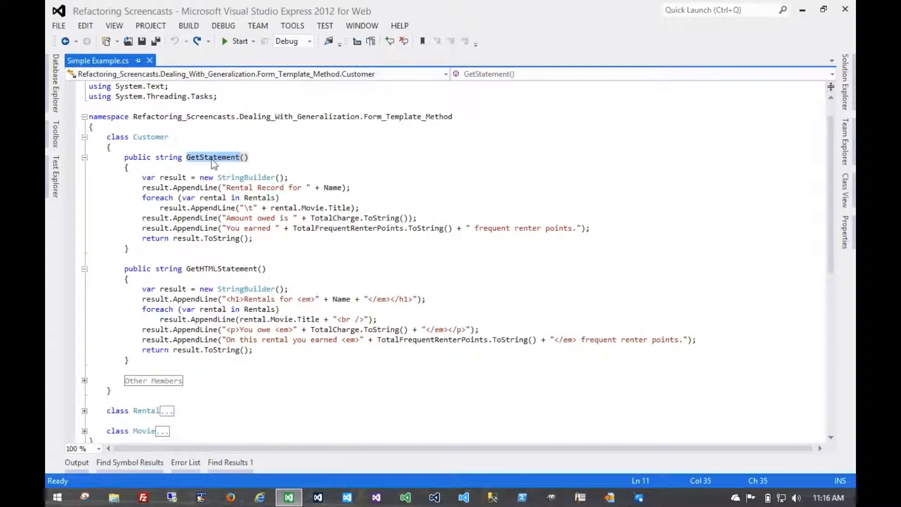
pyautogui.click(242, 268)
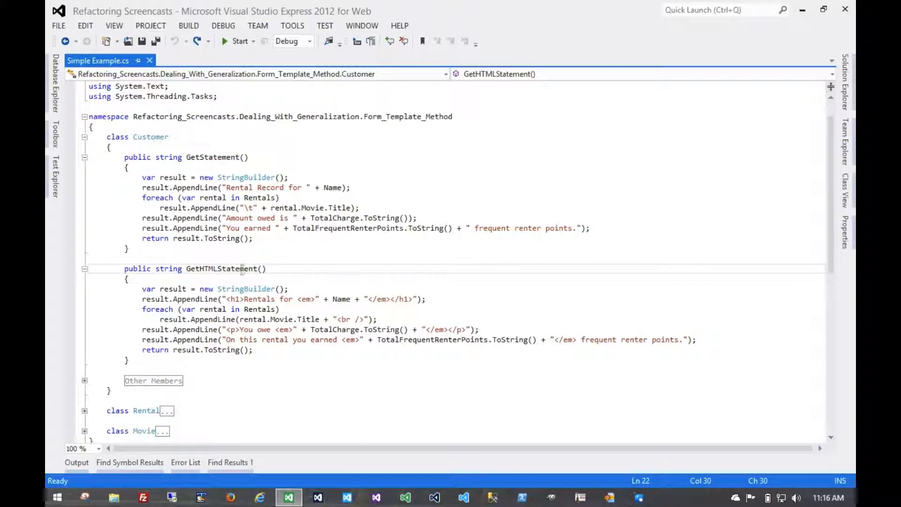
pyautogui.doubleClick(221, 268)
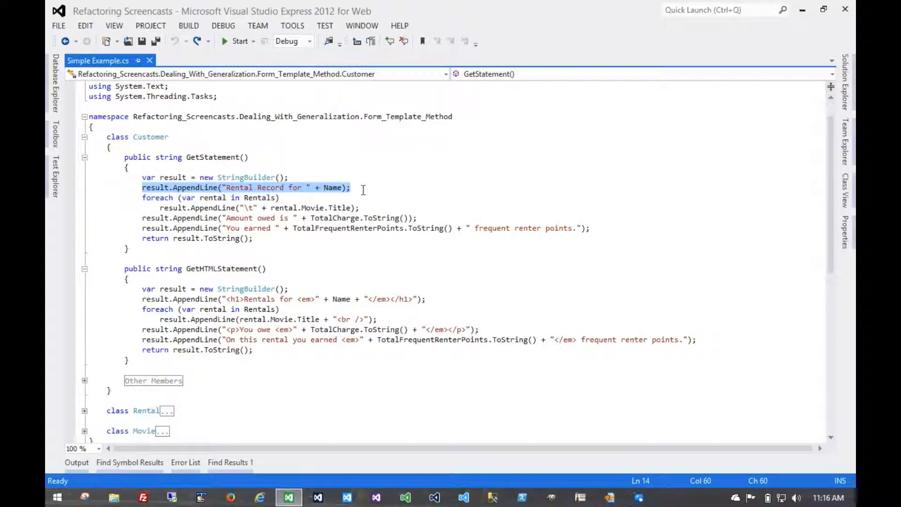
pyautogui.click(301, 208)
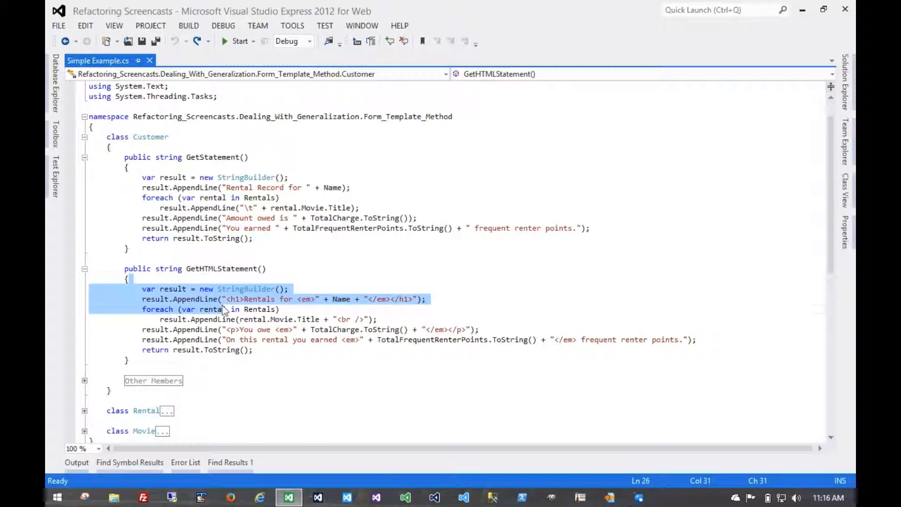
pyautogui.click(262, 310)
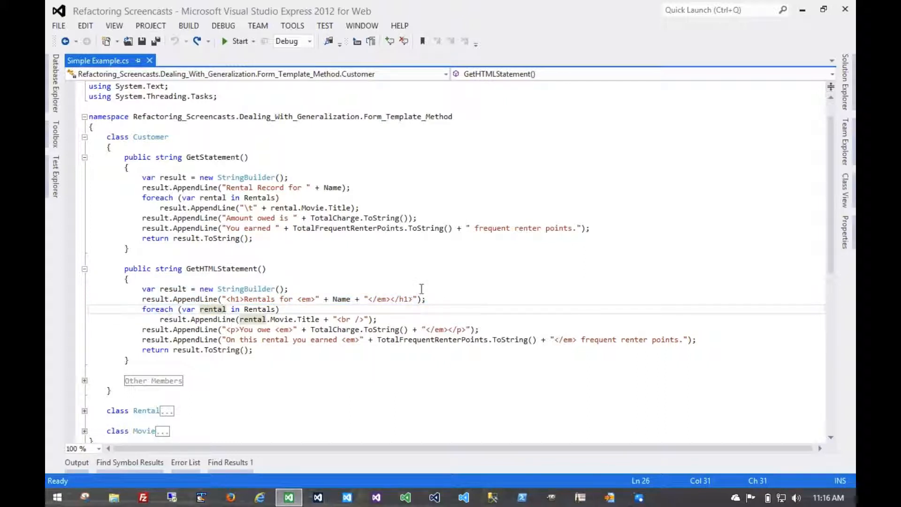
pyautogui.click(231, 259)
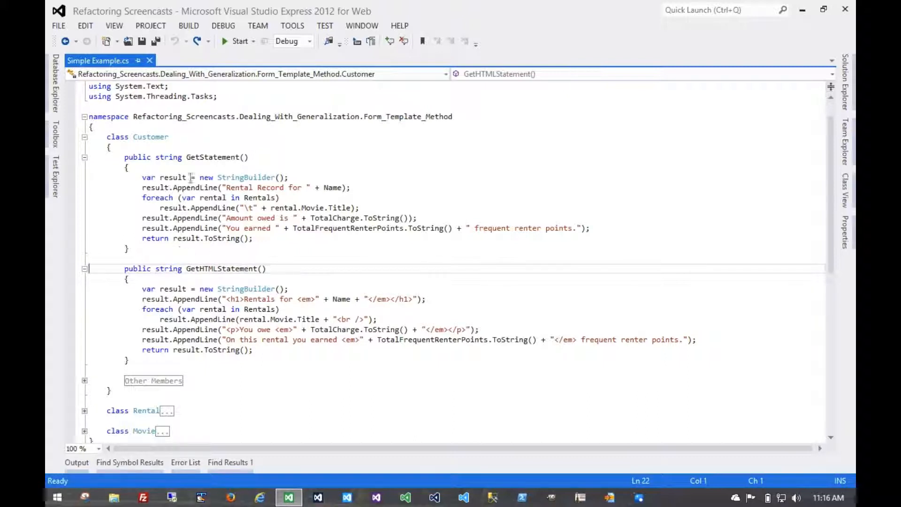
pyautogui.moveTo(130, 207)
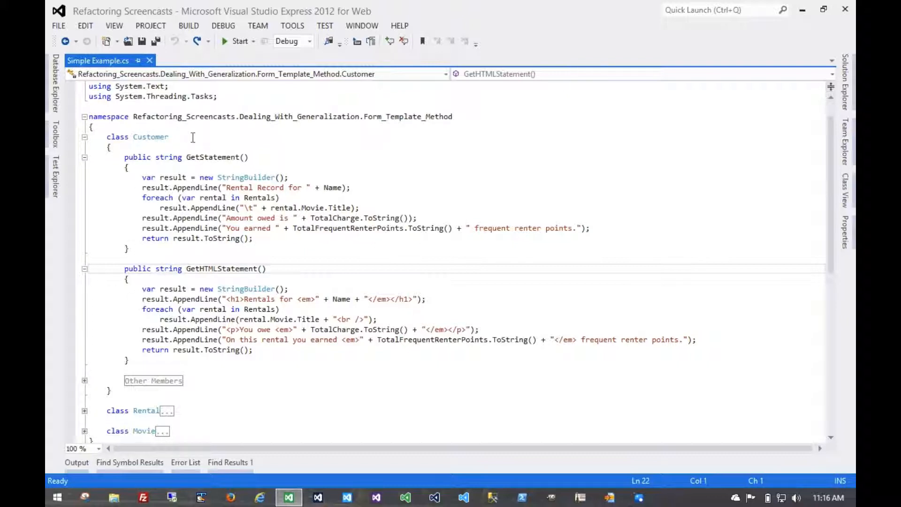
pyautogui.moveTo(209, 157)
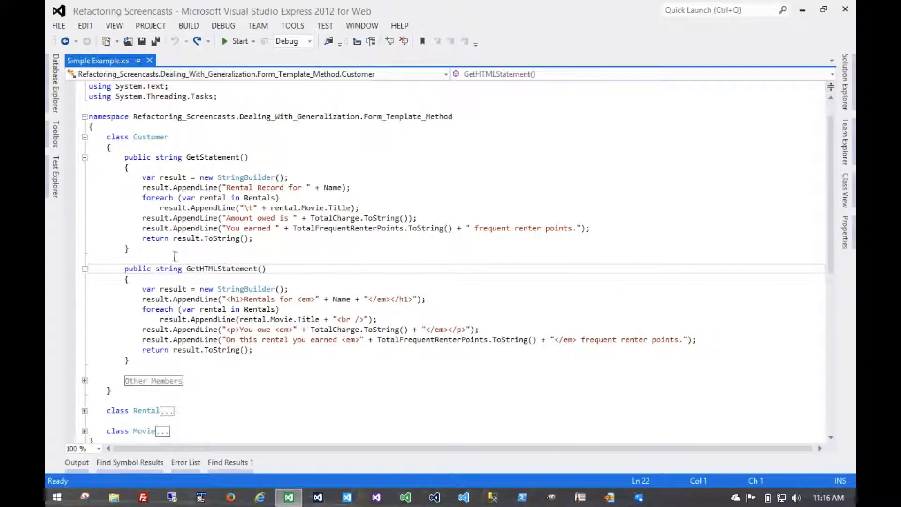
pyautogui.moveTo(208, 256)
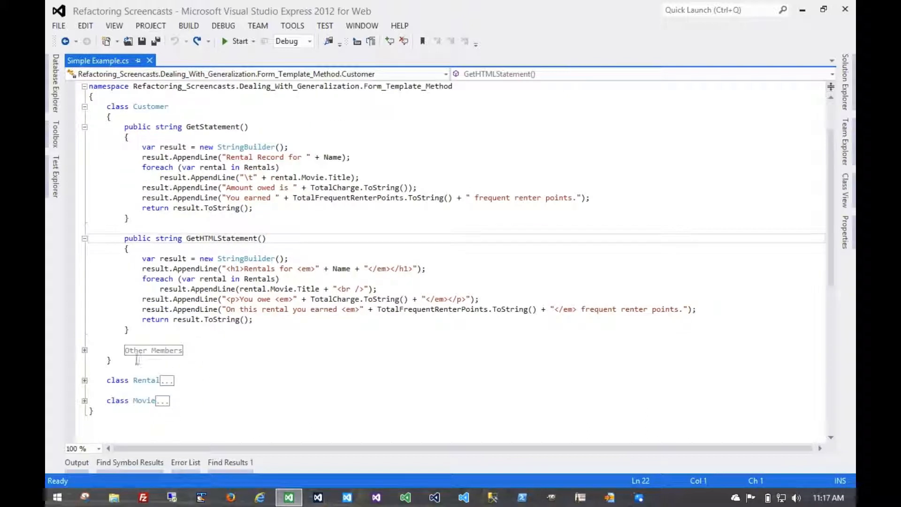
# Type 'abstract class Statement' and 'class TextStatement : Statement { }' after the Customer class
pyautogui.click(109, 359)
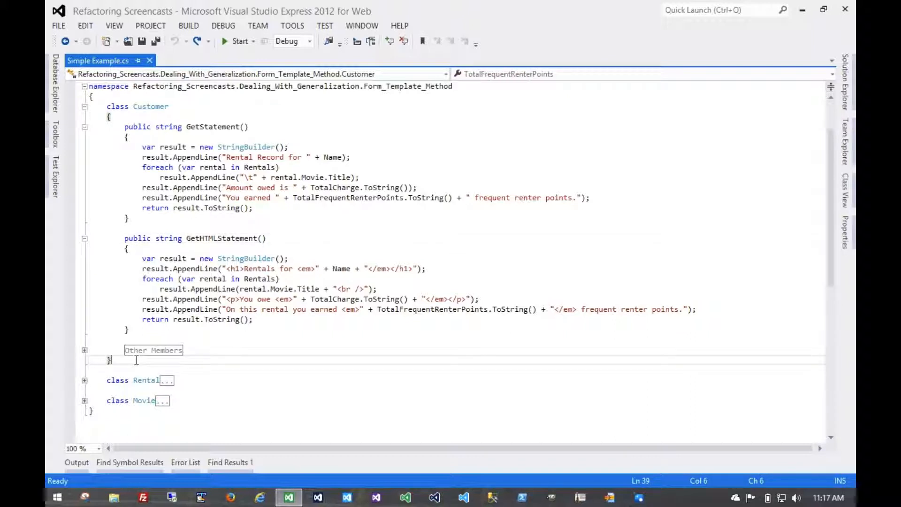
pyautogui.write('cla')
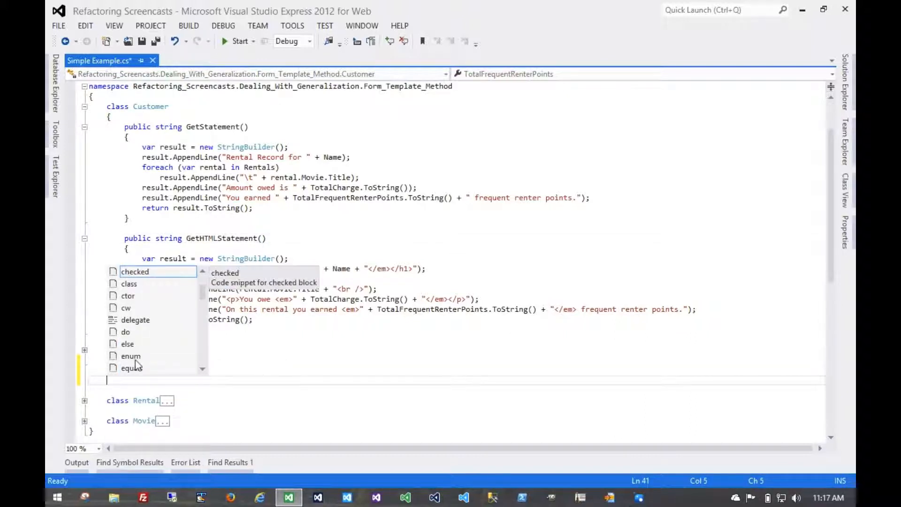
pyautogui.write('abstract c')
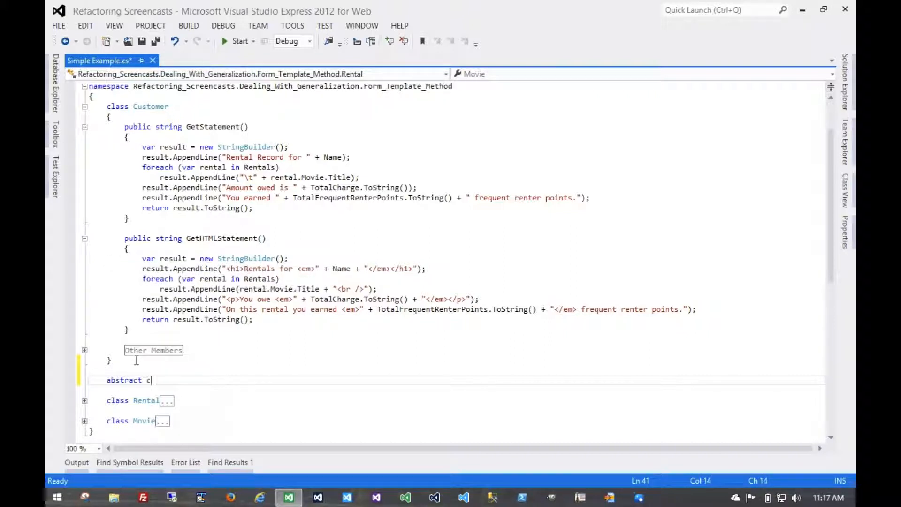
pyautogui.write('lass Statement {')
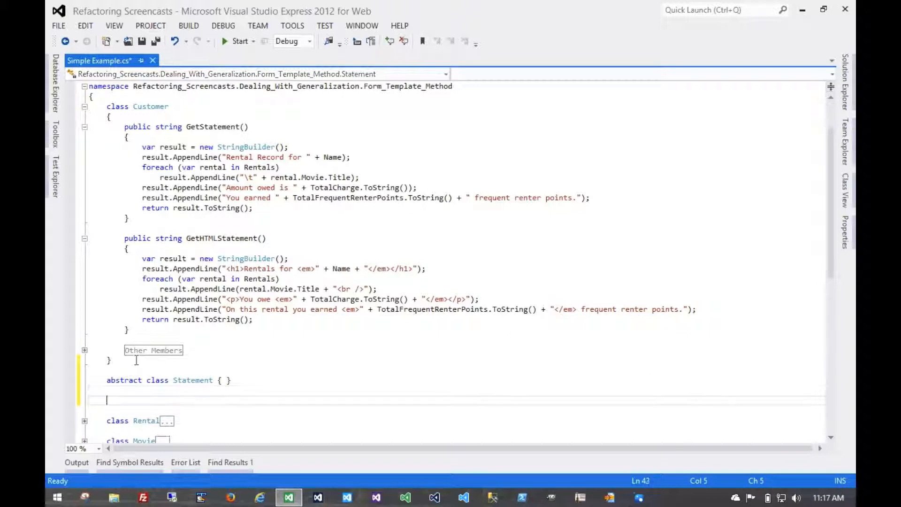
pyautogui.write('class Te')
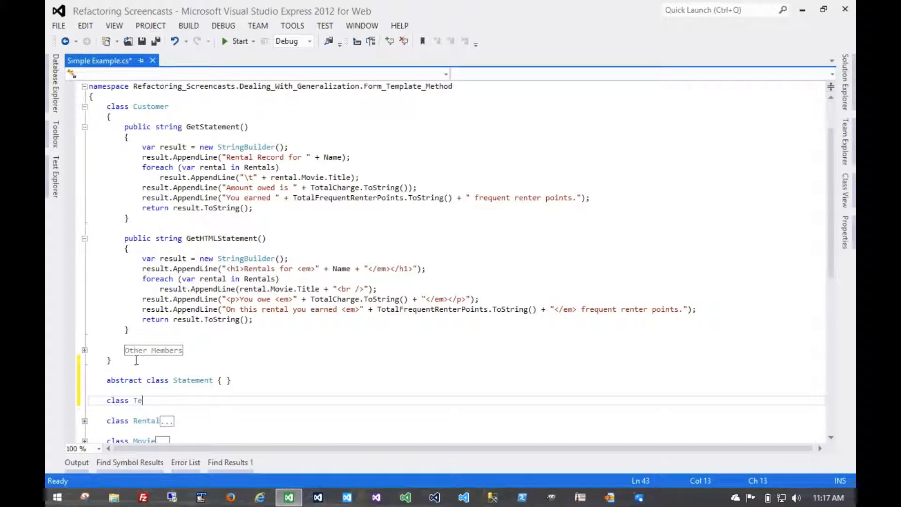
pyautogui.write('xtStatement')
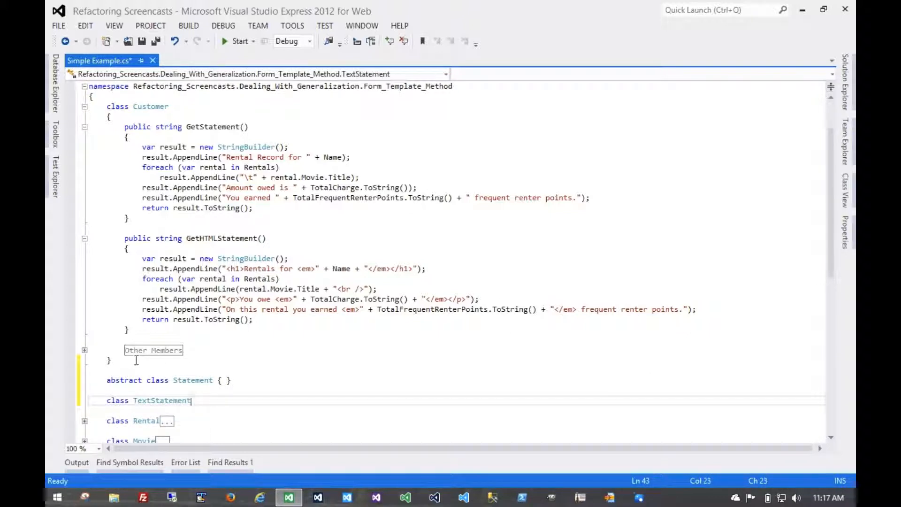
pyautogui.write(': Statement { }')
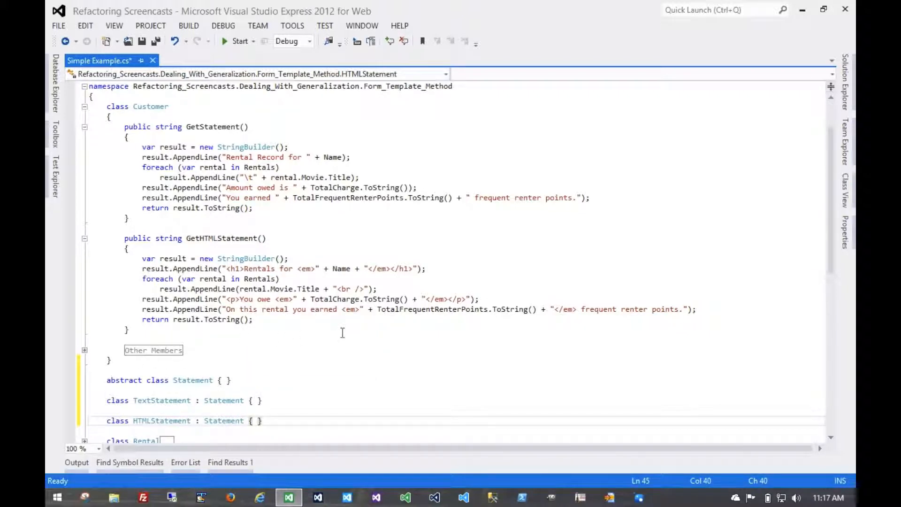
pyautogui.scroll(-3)
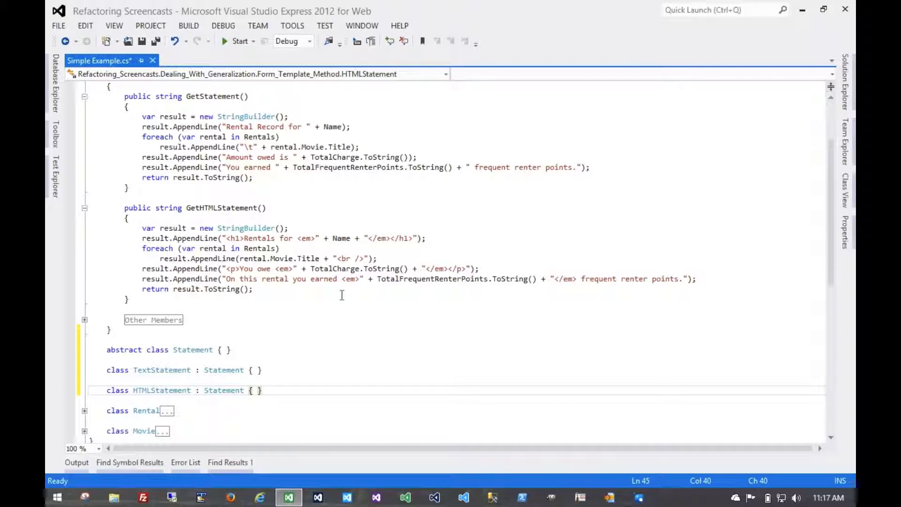
pyautogui.moveTo(187, 167)
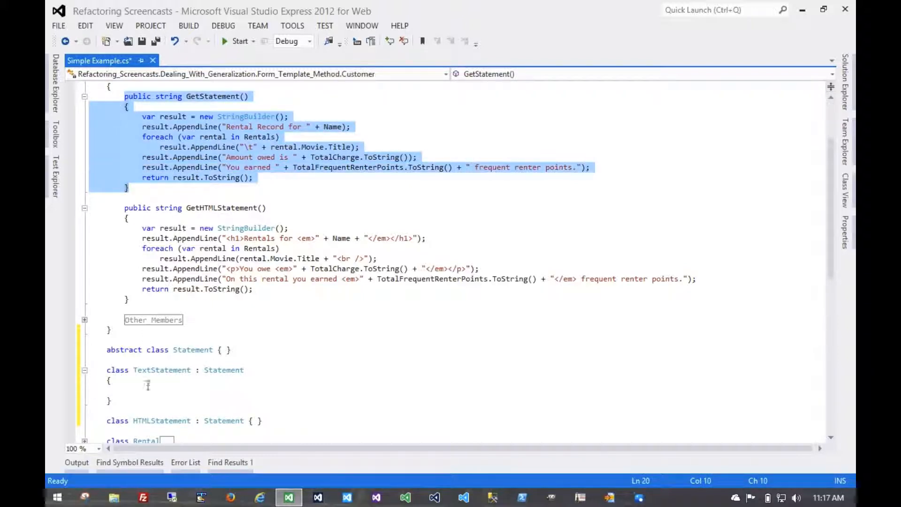
# Qualify TextStatement's member references with the customer parameter
pyautogui.scroll(-3)
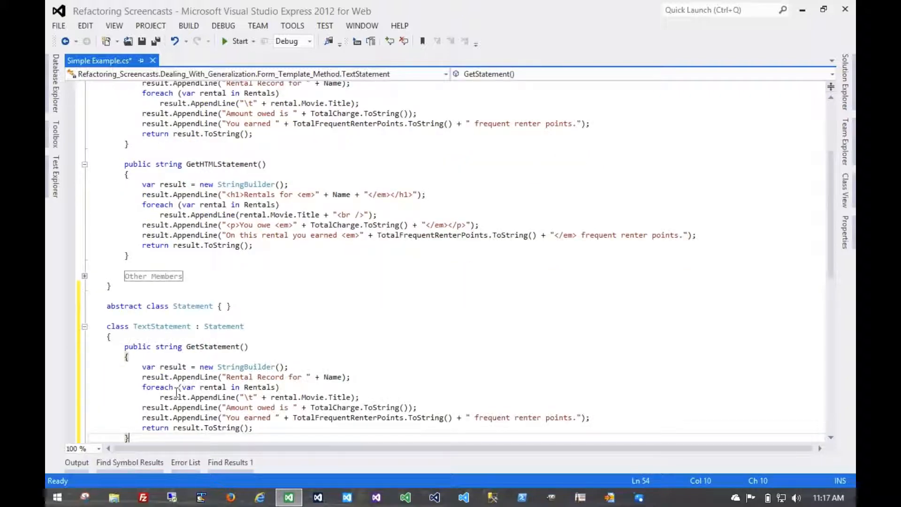
pyautogui.scroll(-3)
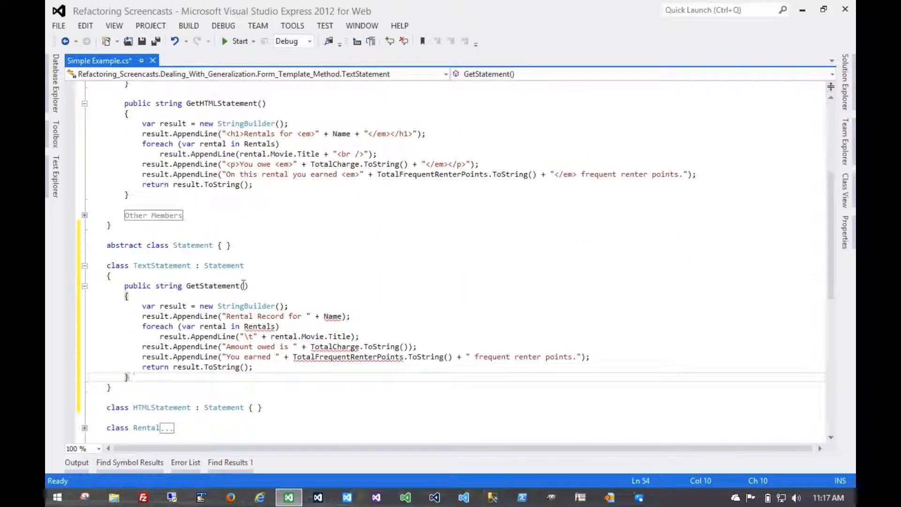
pyautogui.write('Customer customer')
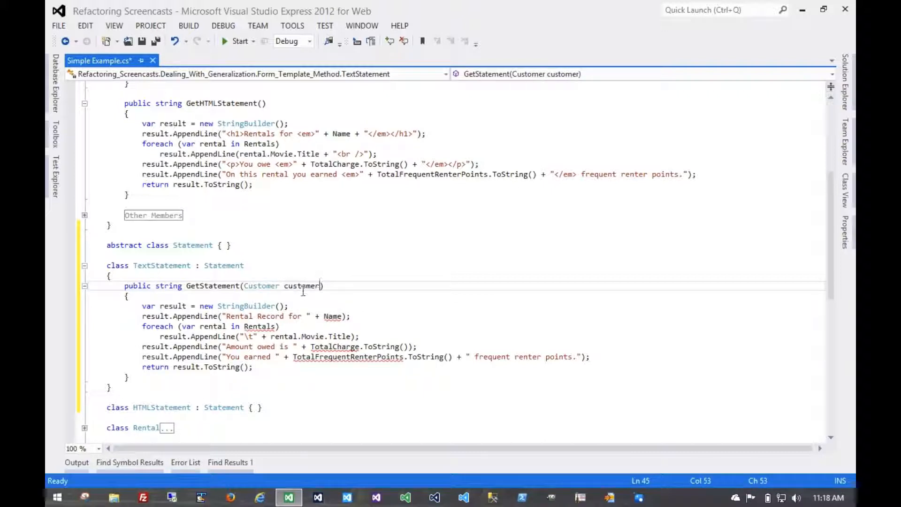
pyautogui.doubleClick(302, 285)
pyautogui.write('customer.')
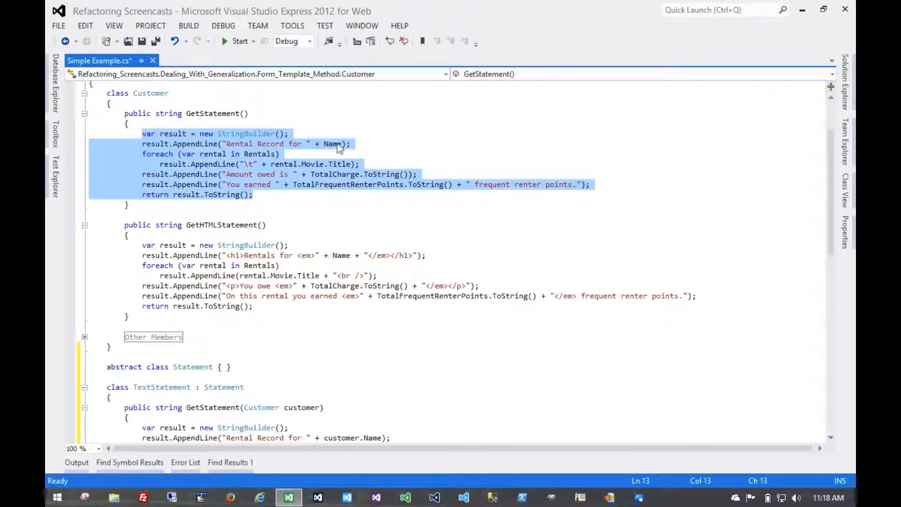
# Make Customer.GetStatement return new TextStatement().GetStatement(this)
pyautogui.write('return')
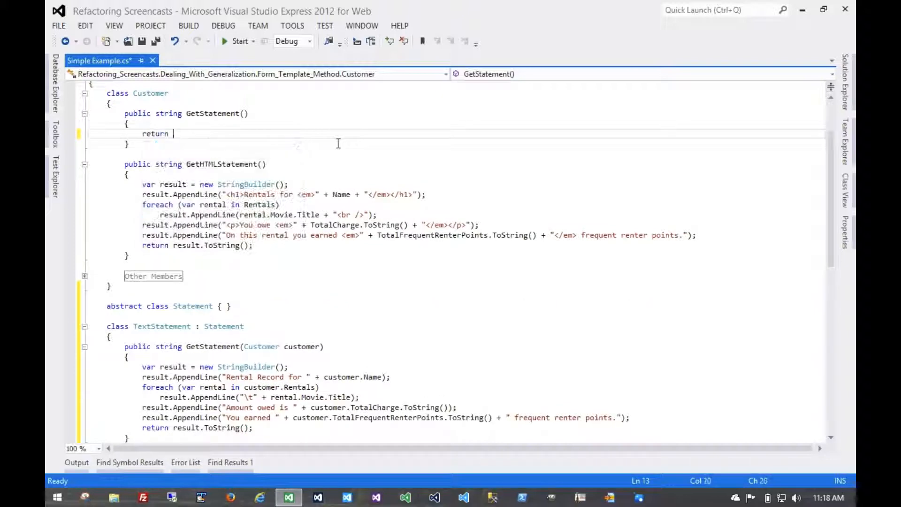
pyautogui.write('new TextStatement().GetStatement(')
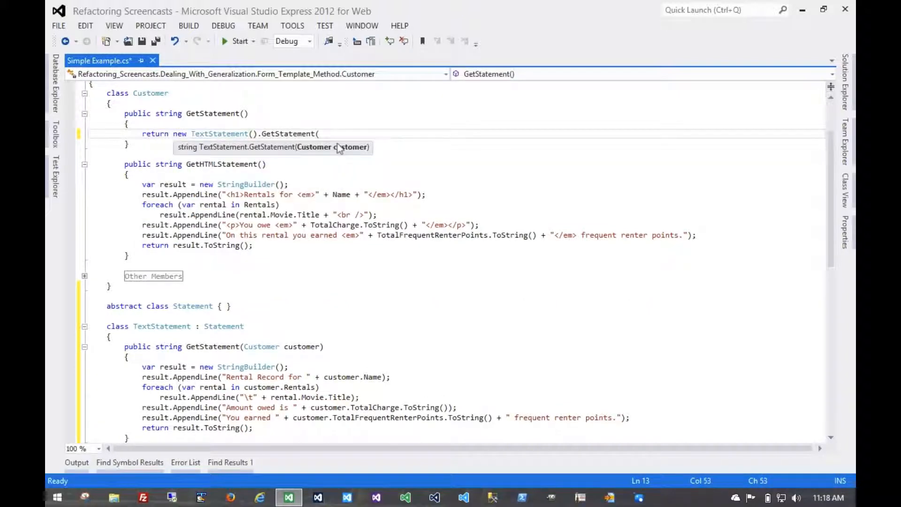
pyautogui.write('this);')
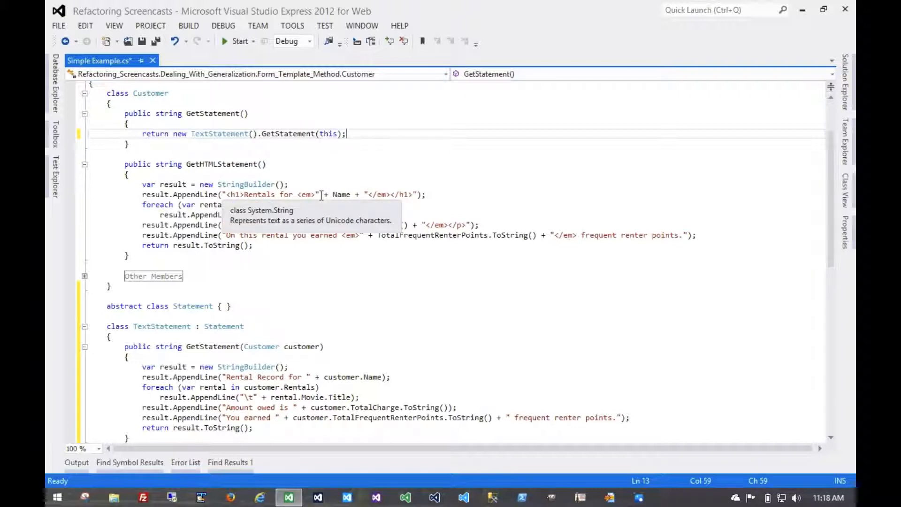
pyautogui.scroll(-3)
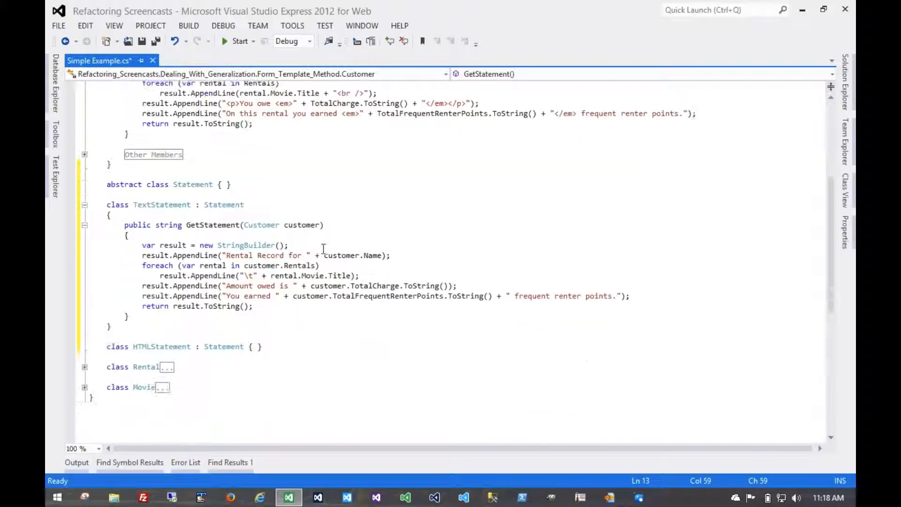
pyautogui.scroll(3)
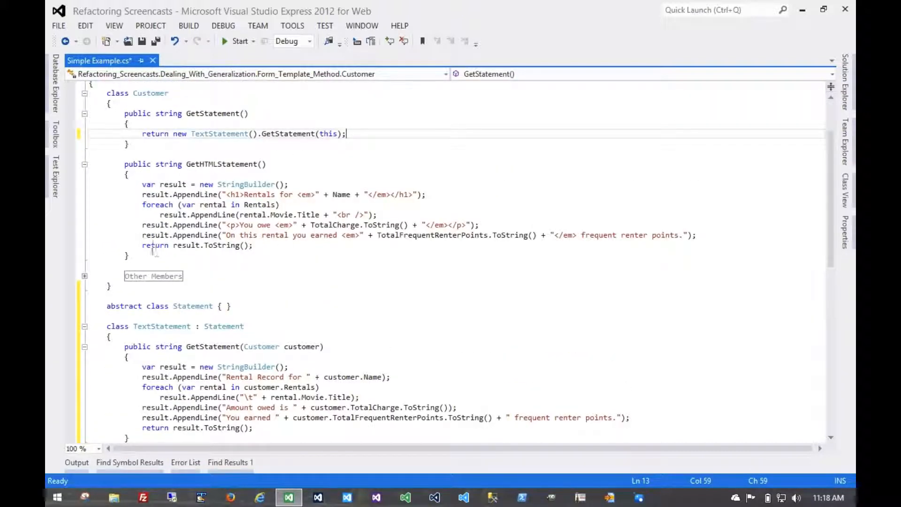
pyautogui.scroll(-3)
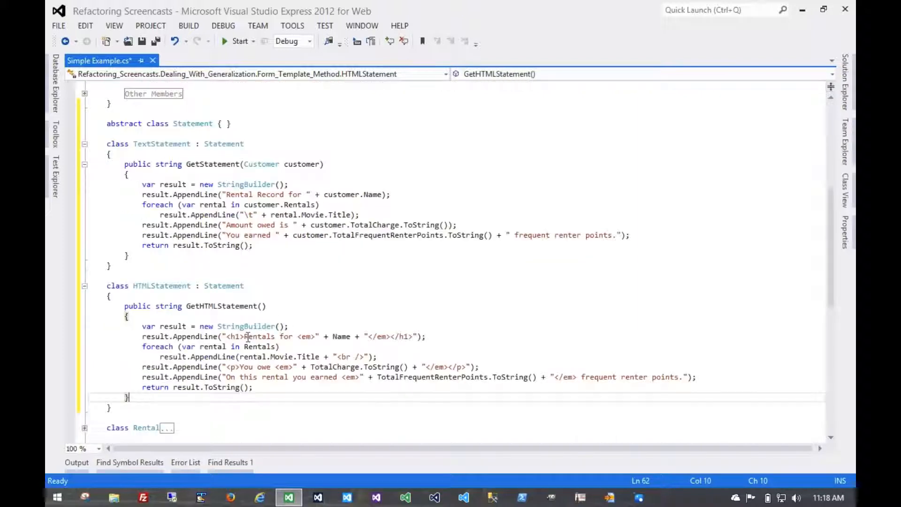
# Qualify HTMLStatement's bare Name reference with 'customer.'
pyautogui.write('customer')
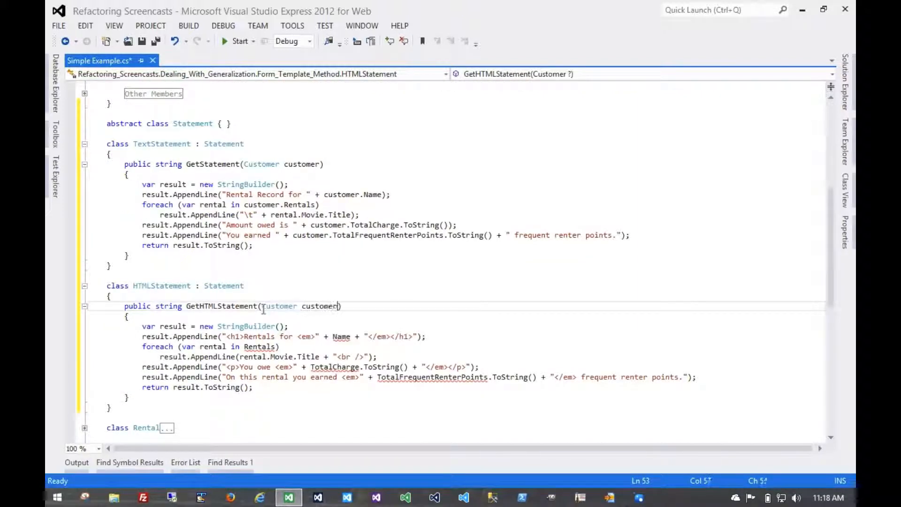
pyautogui.doubleClick(320, 305)
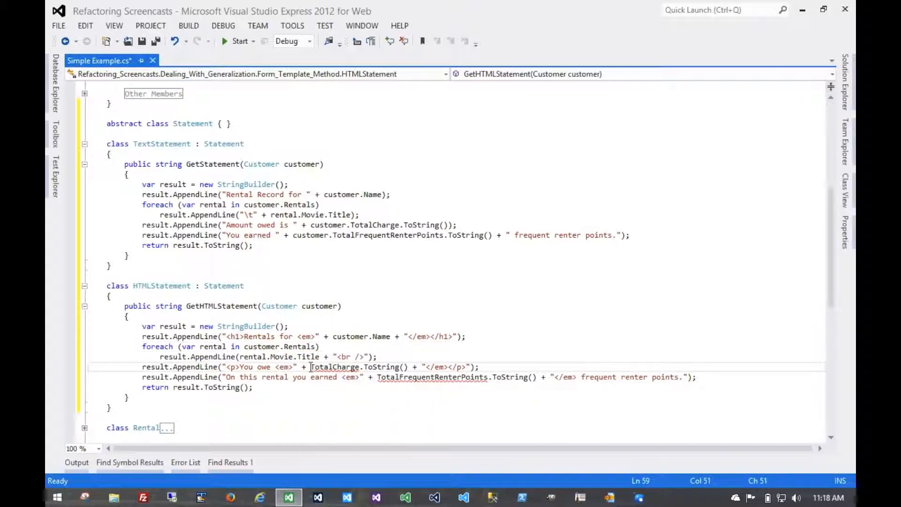
pyautogui.write('customer.')
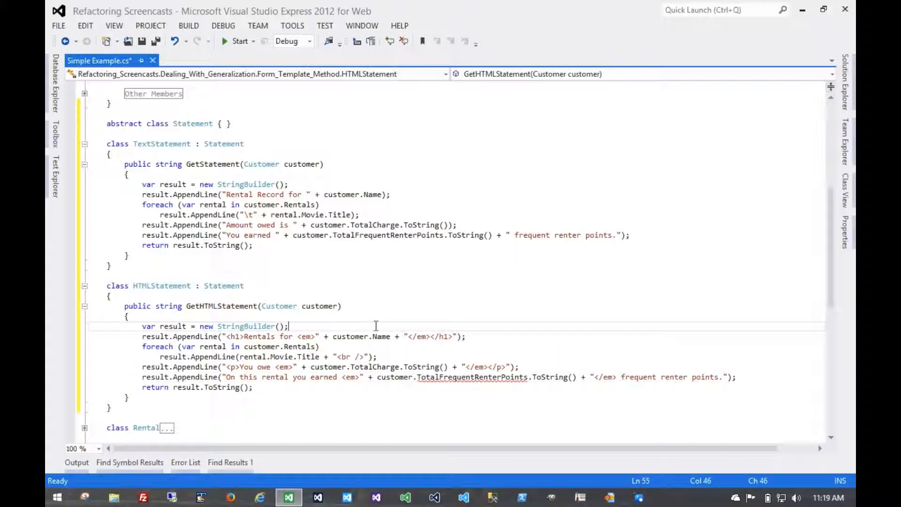
pyautogui.scroll(3)
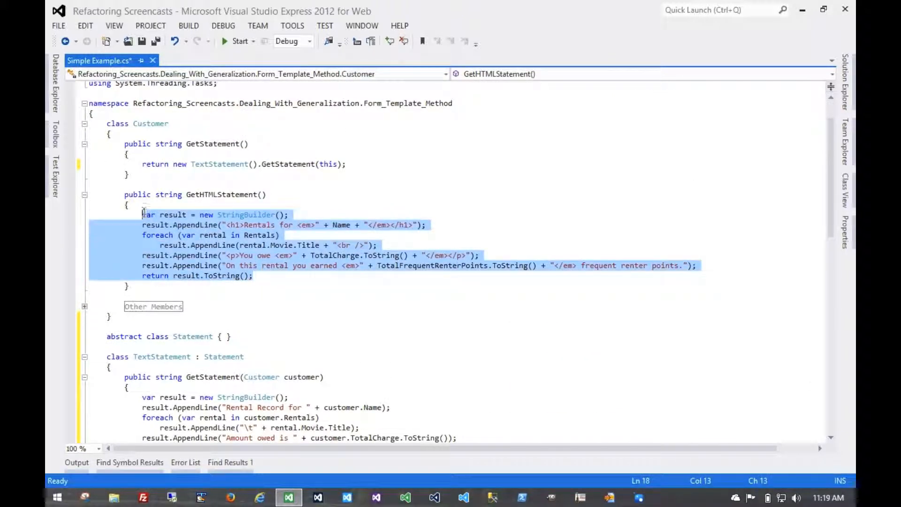
# Make Customer.GetHTMLStatement return new HTMLStatement().GetHTMLStatement(this)
pyautogui.write('return')
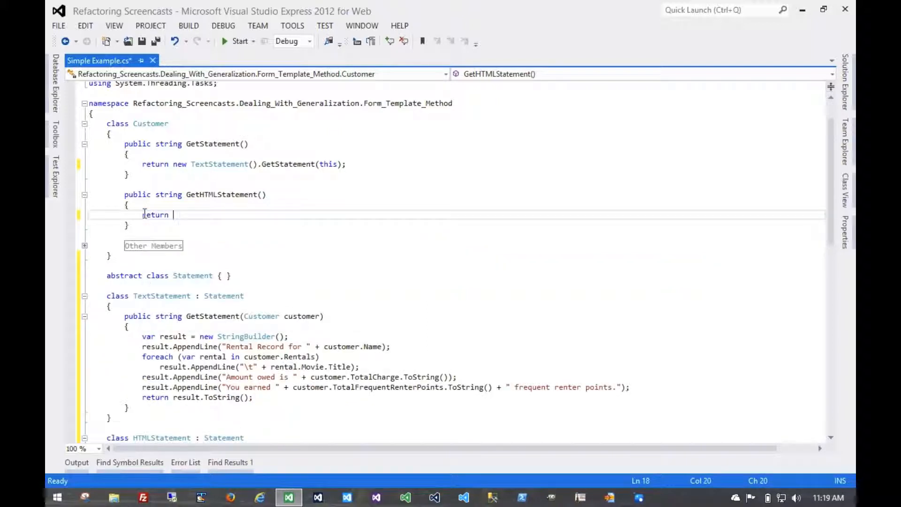
pyautogui.write('new HTMLStatement().GetHTMLStatement(')
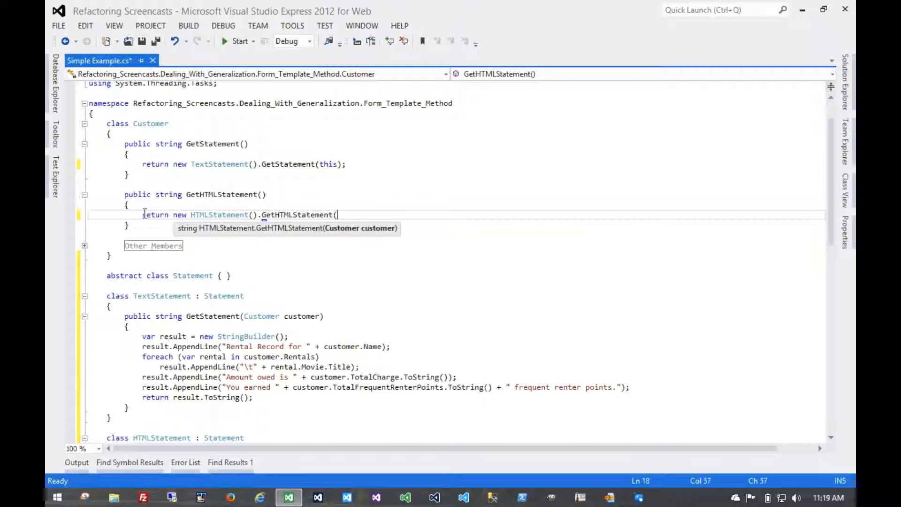
pyautogui.write('this);')
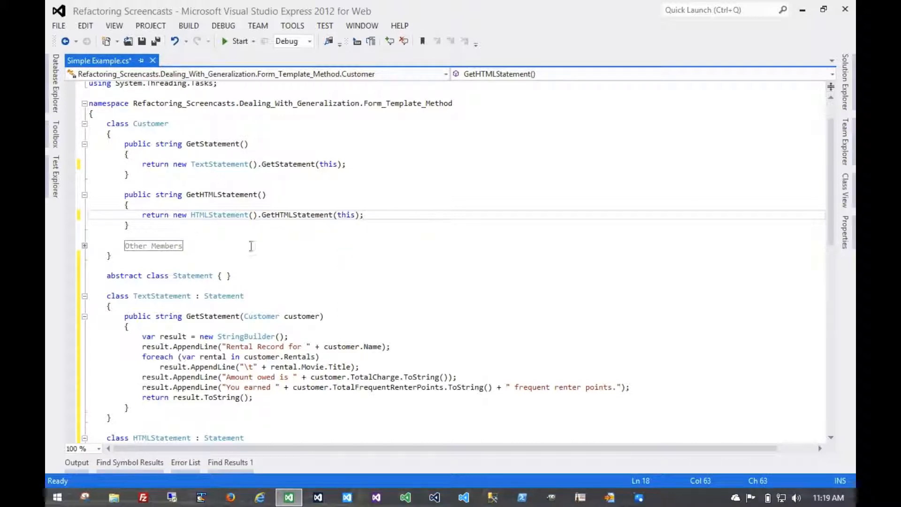
pyautogui.scroll(-3)
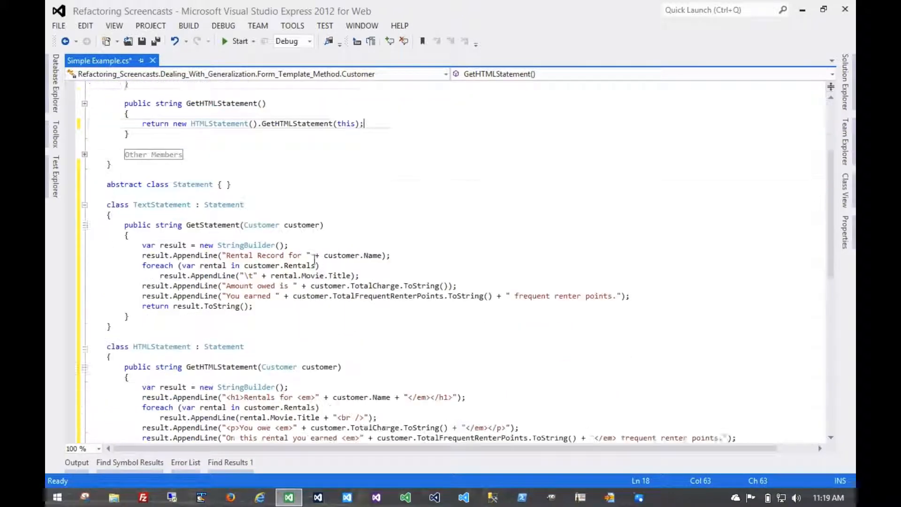
# Extract TextStatement's header string into a GetHeader method and collapse it
pyautogui.scroll(-3)
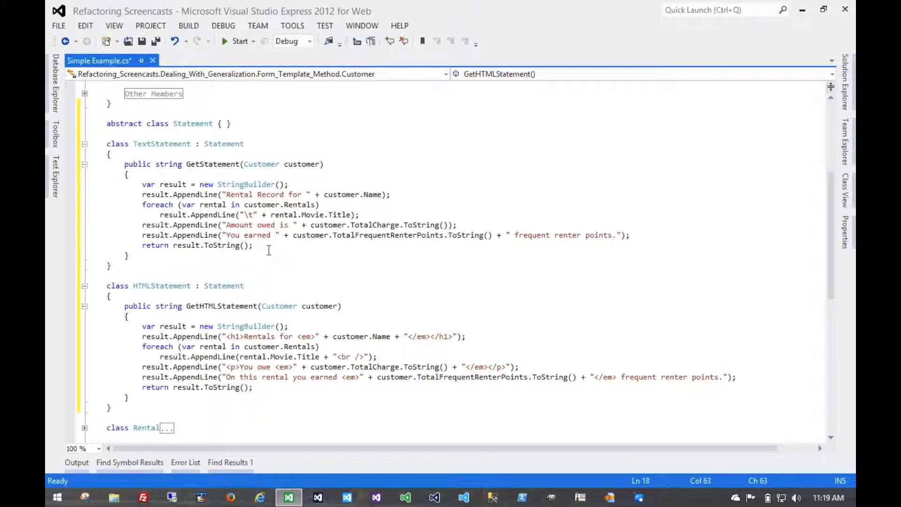
pyautogui.moveTo(169, 399)
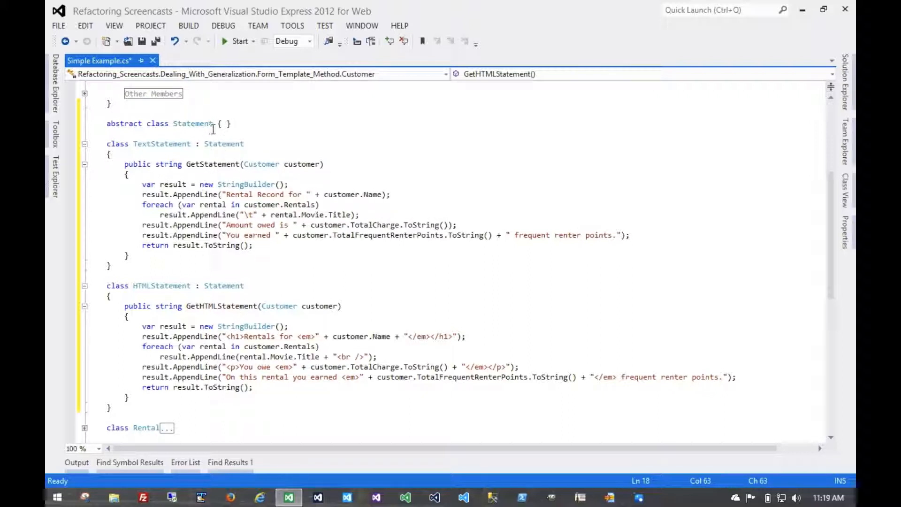
pyautogui.moveTo(224, 194)
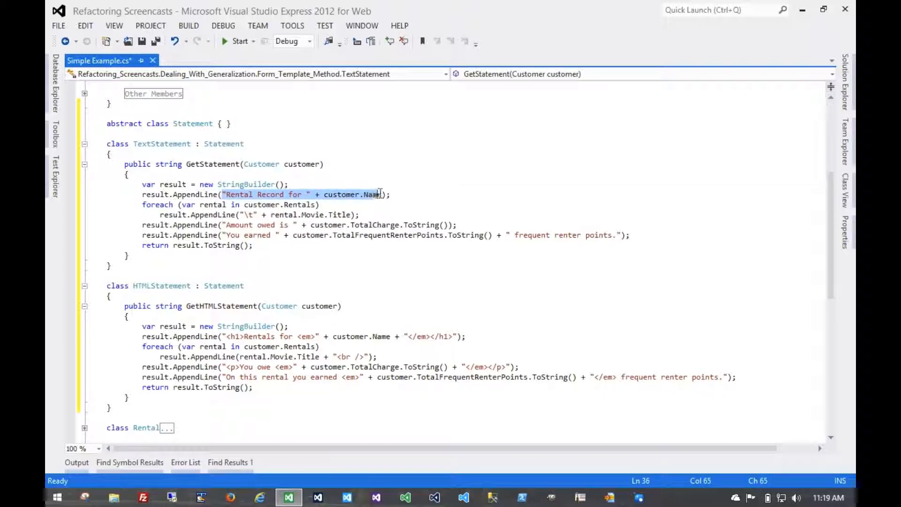
pyautogui.rightClick(359, 194)
pyautogui.write('GetHeader')
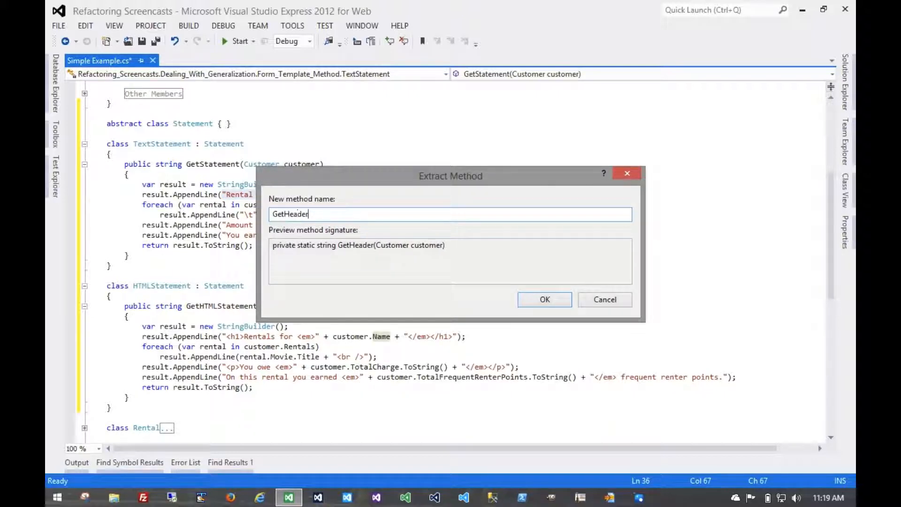
pyautogui.click(544, 300)
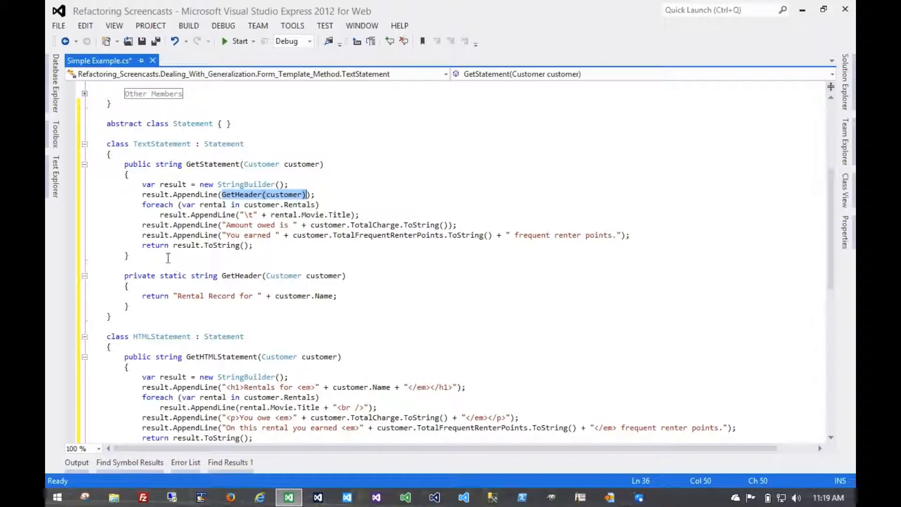
pyautogui.moveTo(171, 276)
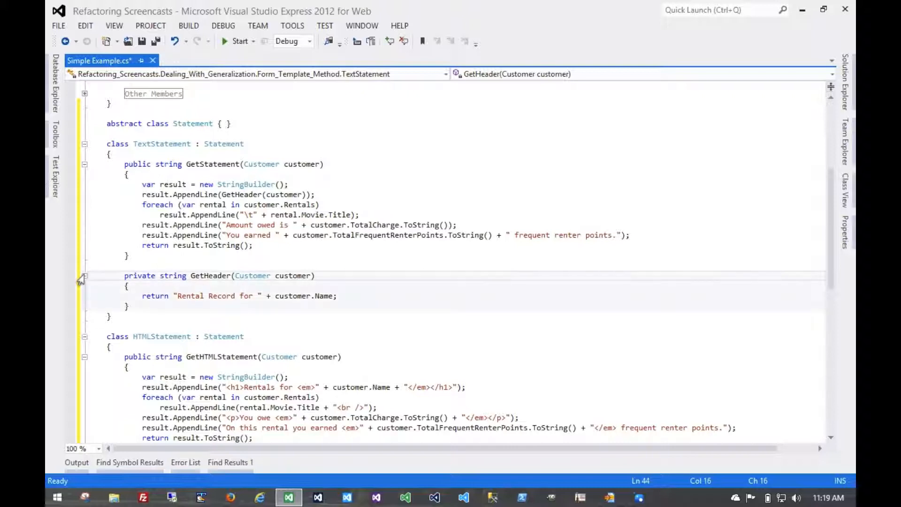
pyautogui.click(84, 276)
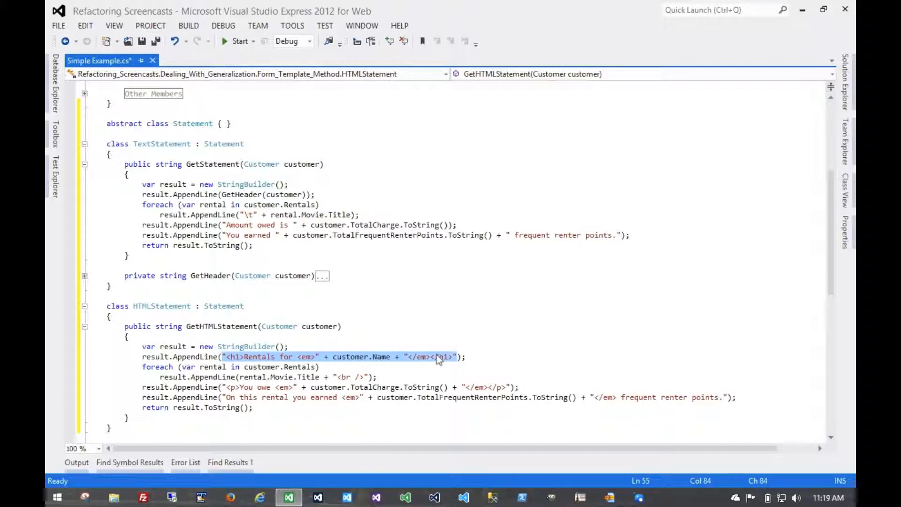
# Extract HTMLStatement's header string into its own GetHeader method
pyautogui.rightClick(439, 356)
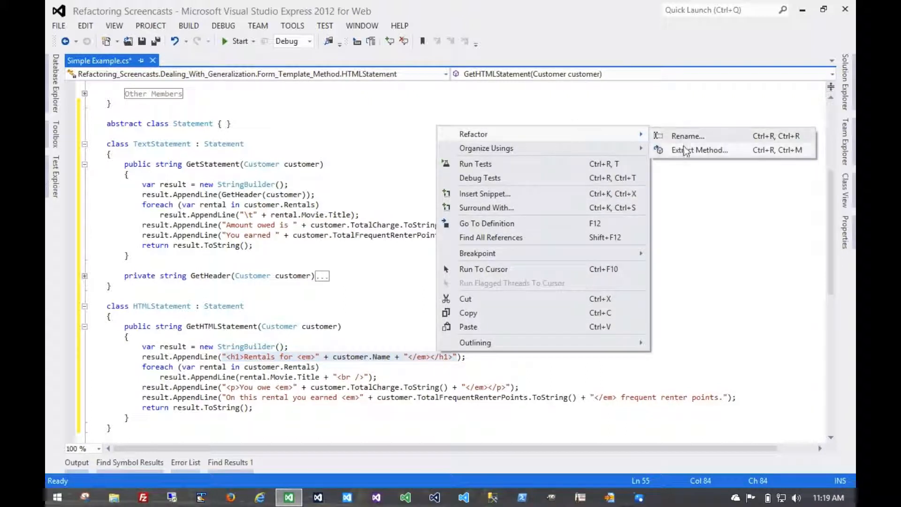
pyautogui.click(699, 150)
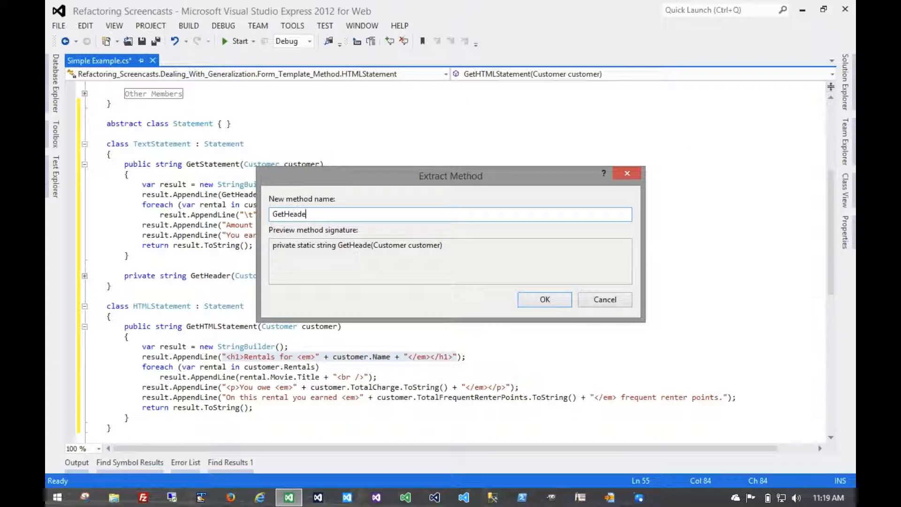
pyautogui.click(543, 299)
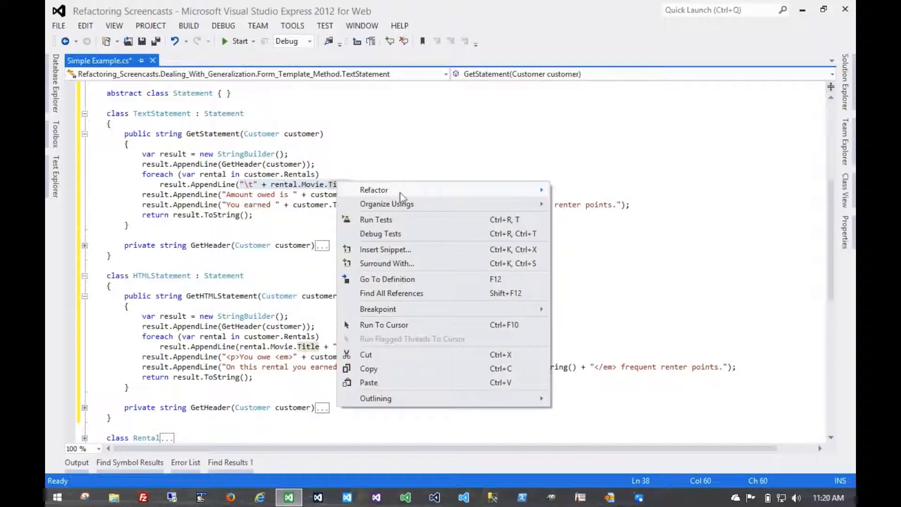
# Extract TextStatement's per-rental line into GetLineItem and collapse it
pyautogui.click(374, 190)
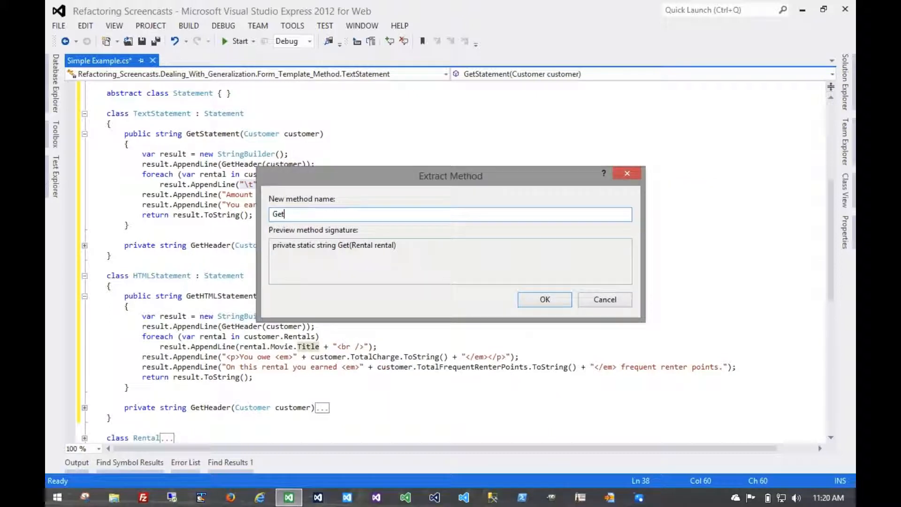
pyautogui.click(543, 300)
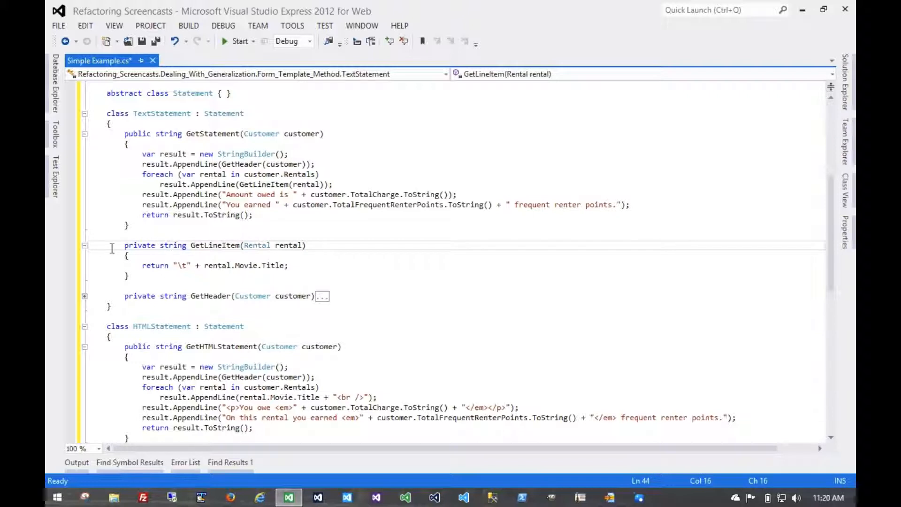
pyautogui.click(84, 245)
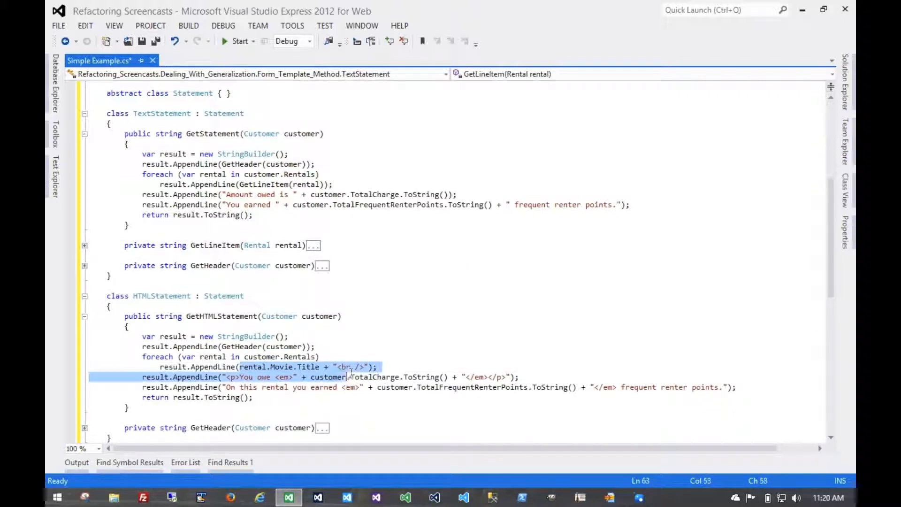
# Extract HTMLStatement's per-rental line into a GetLineItem method
pyautogui.write('GetLin')
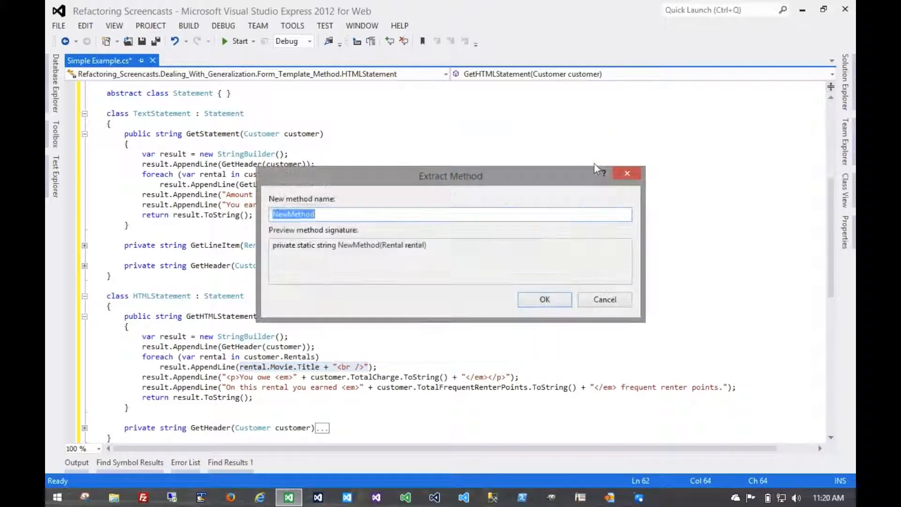
pyautogui.write('GetLineItem')
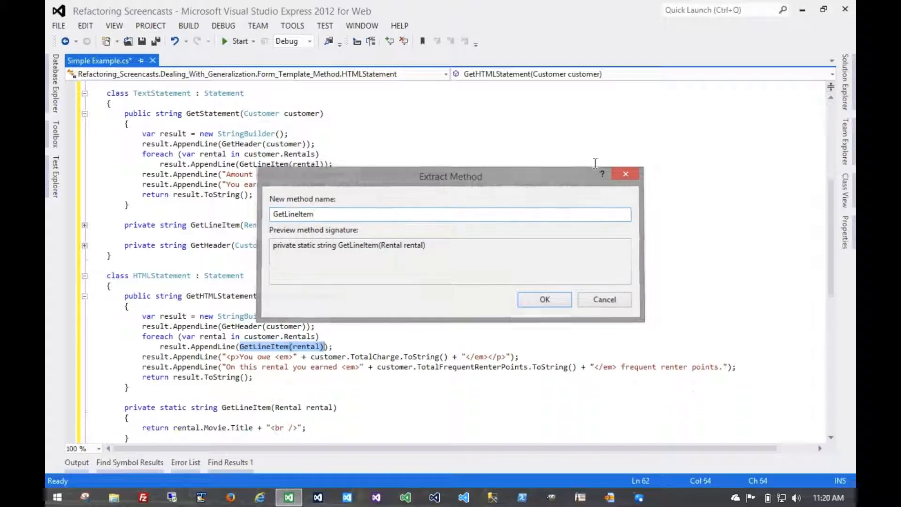
pyautogui.click(543, 299)
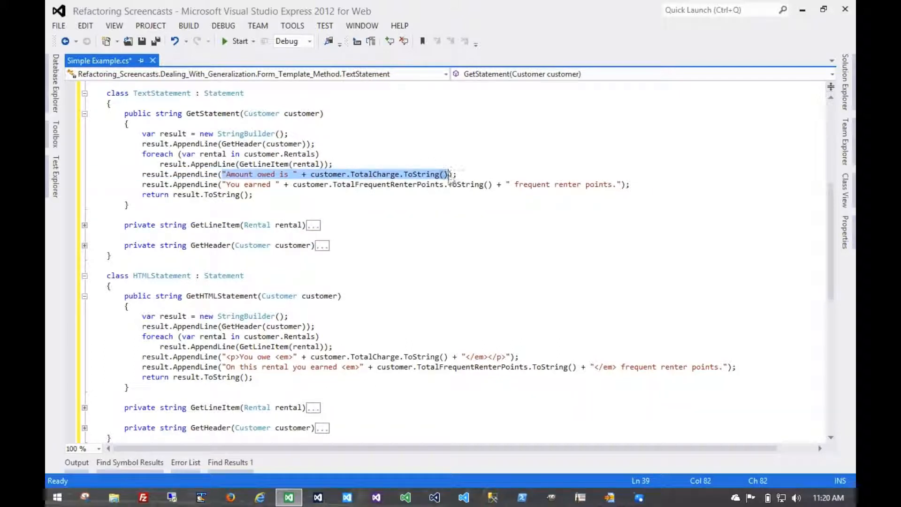
# Extract TextStatement's 'Amount owed' line into a GetFooter method
pyautogui.rightClick(345, 174)
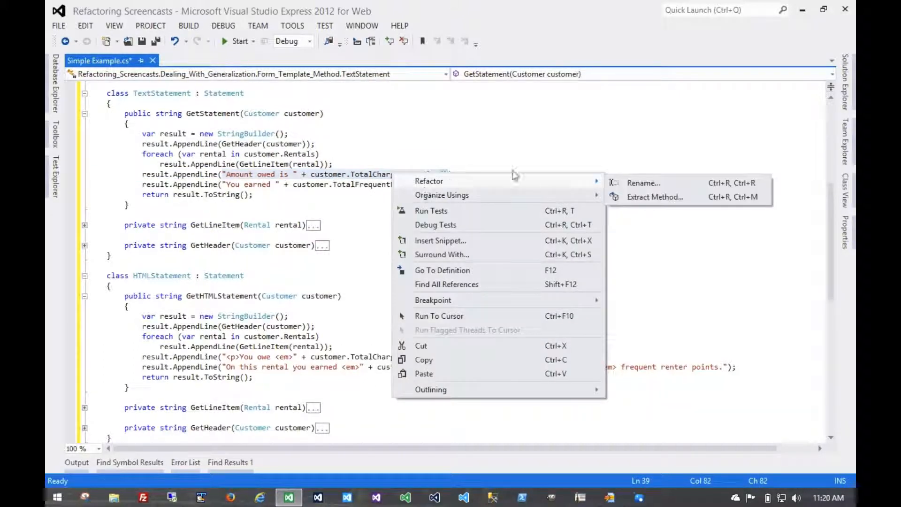
pyautogui.click(655, 197)
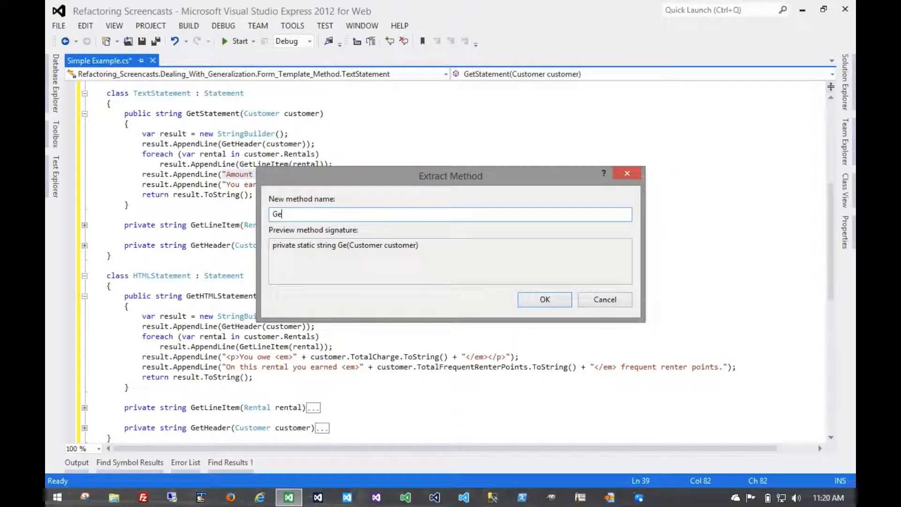
pyautogui.click(543, 299)
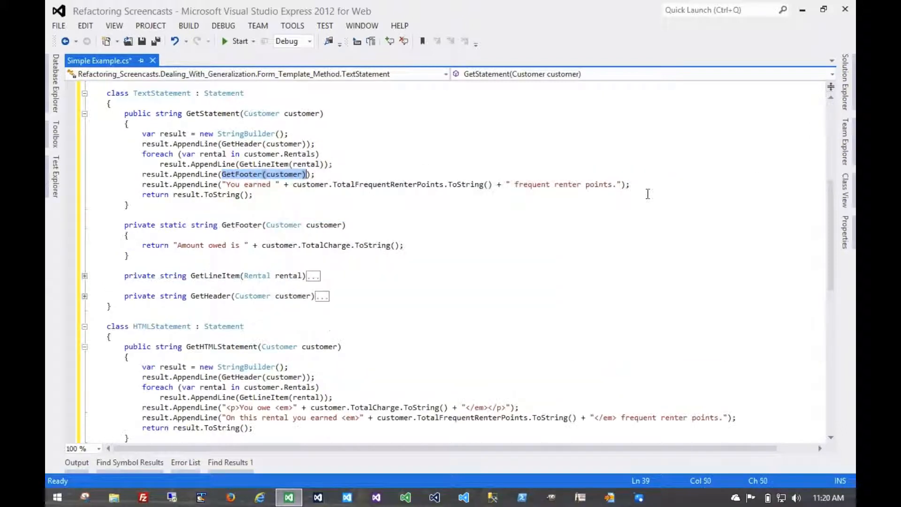
pyautogui.moveTo(221, 195)
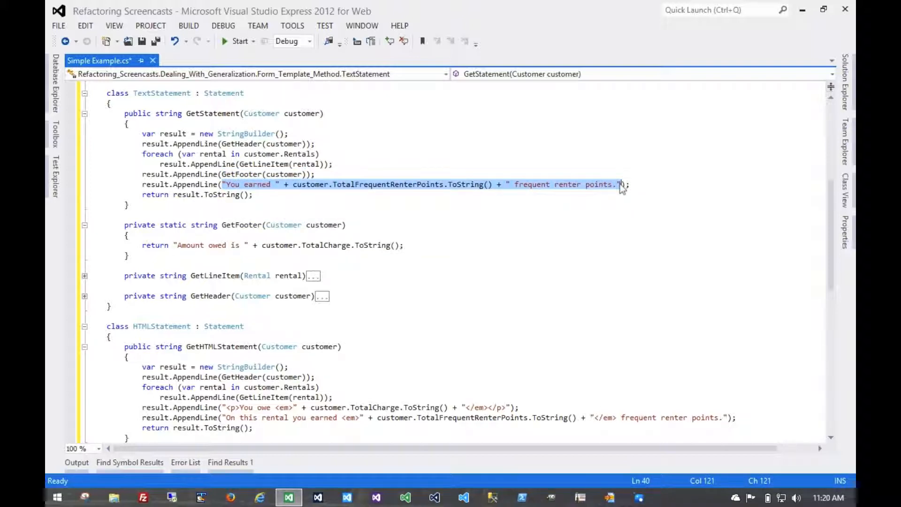
# Append the earned-points line to GetFooter's return, remove the leftover line and make it non-static
pyautogui.click(399, 245)
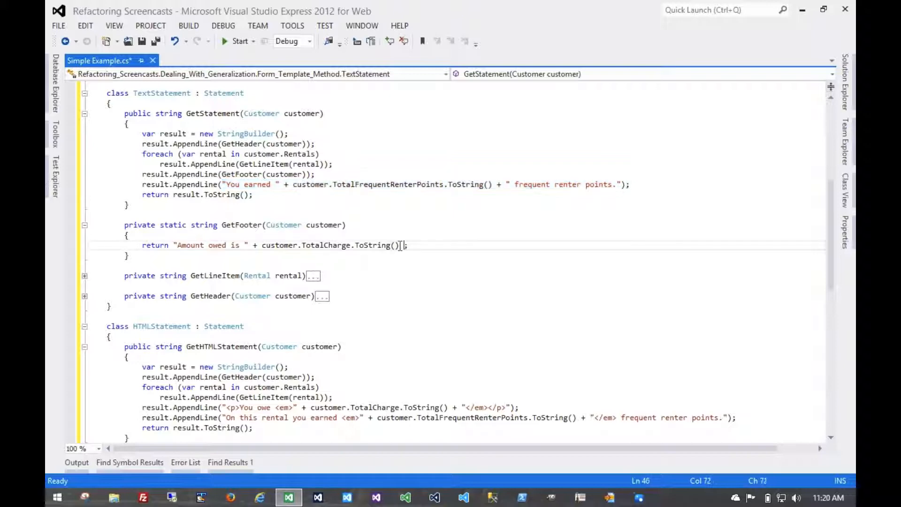
pyautogui.write('+ Environment.newLine + "You earned " + customer.TotalFrequentRenterPoints.ToString() + " frequ')
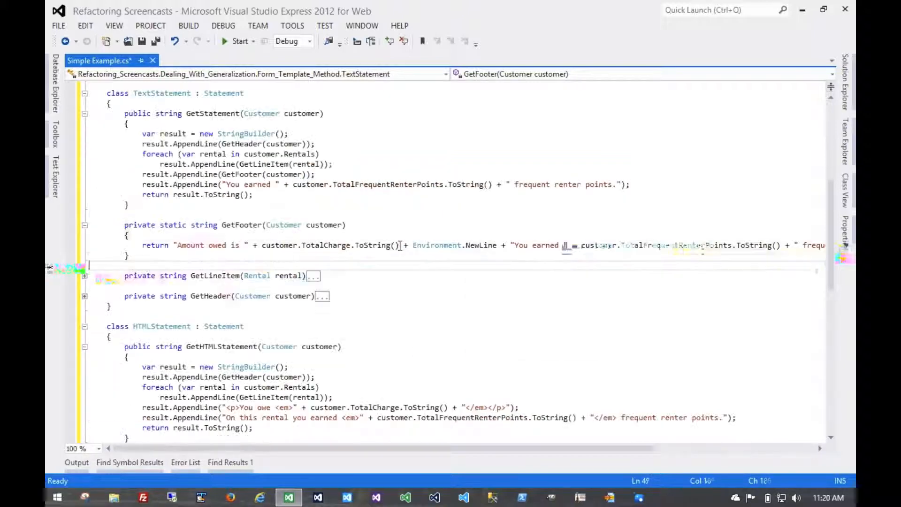
pyautogui.click(126, 235)
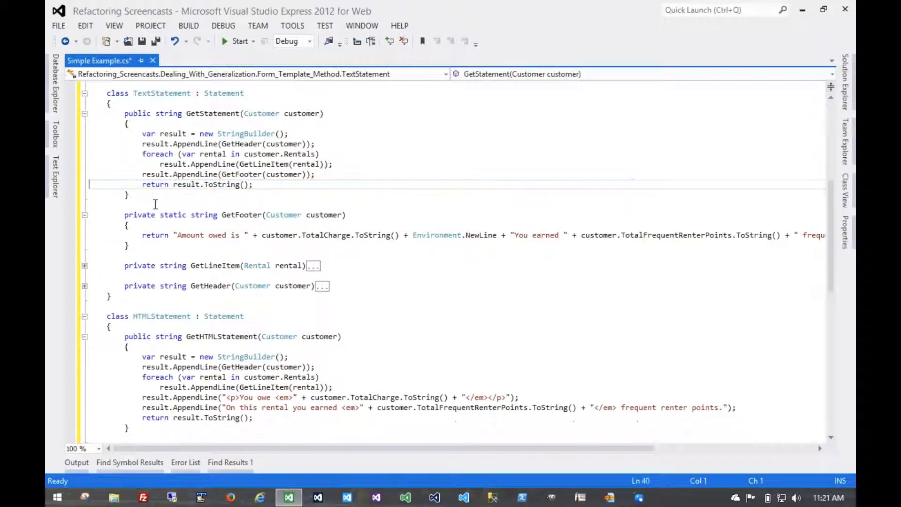
pyautogui.click(170, 215)
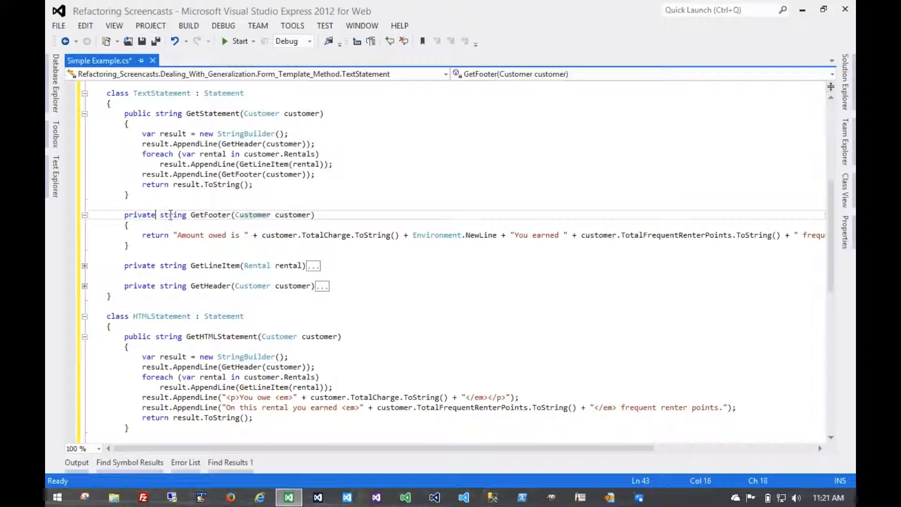
pyautogui.click(84, 215)
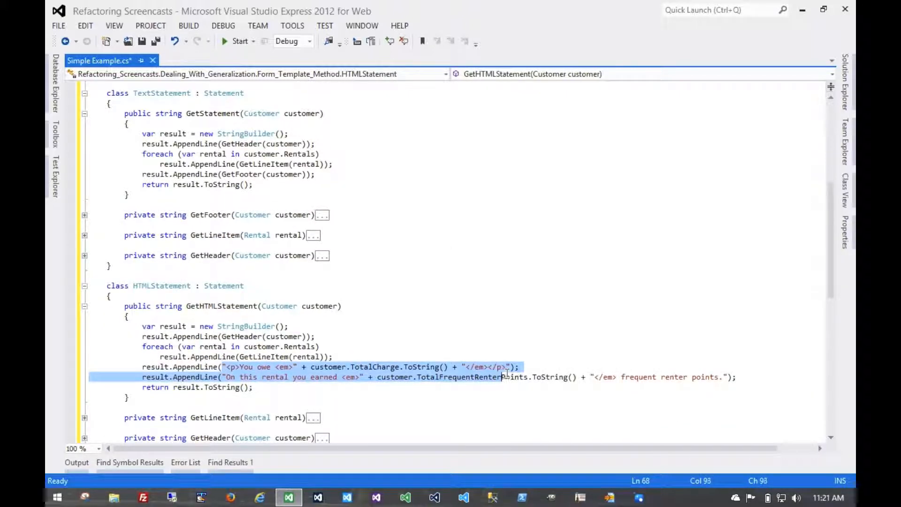
# Extract HTMLStatement's 'You owe' line into GetFooter, deleting the redundant earned-points line
pyautogui.click(512, 366)
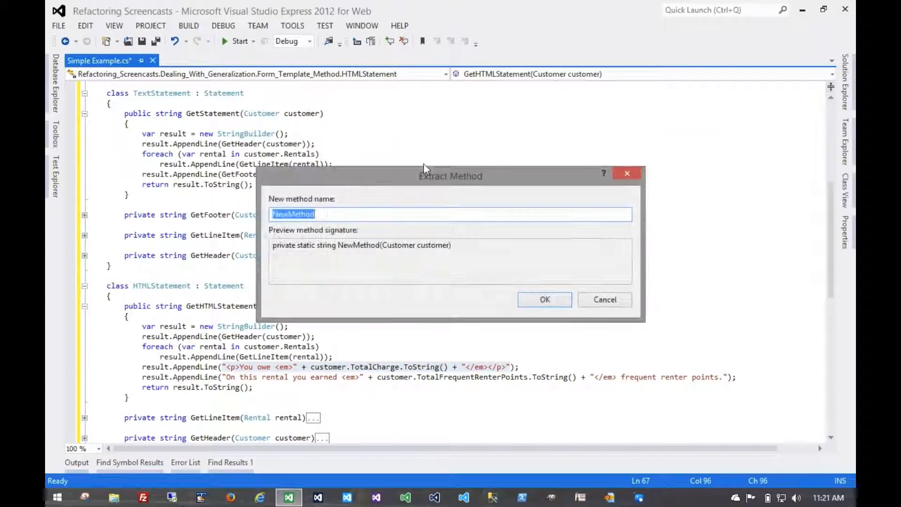
pyautogui.write('GetFooter')
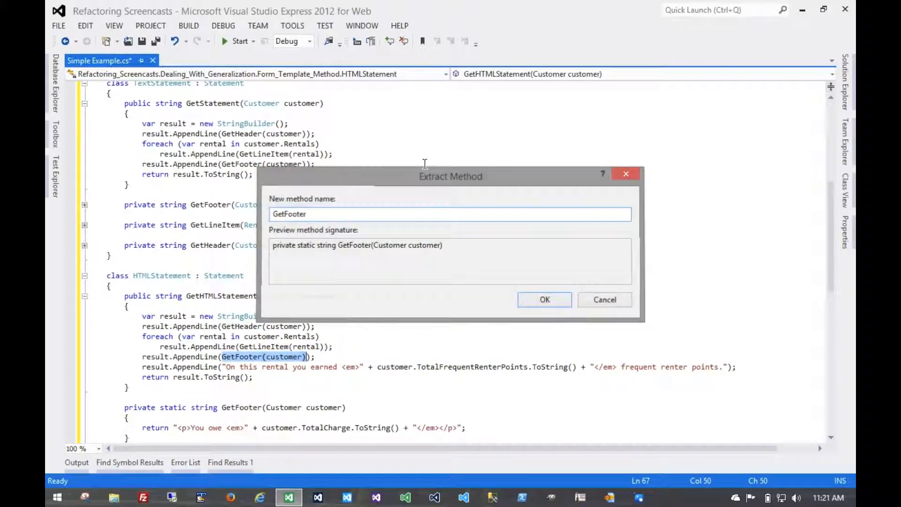
pyautogui.click(544, 299)
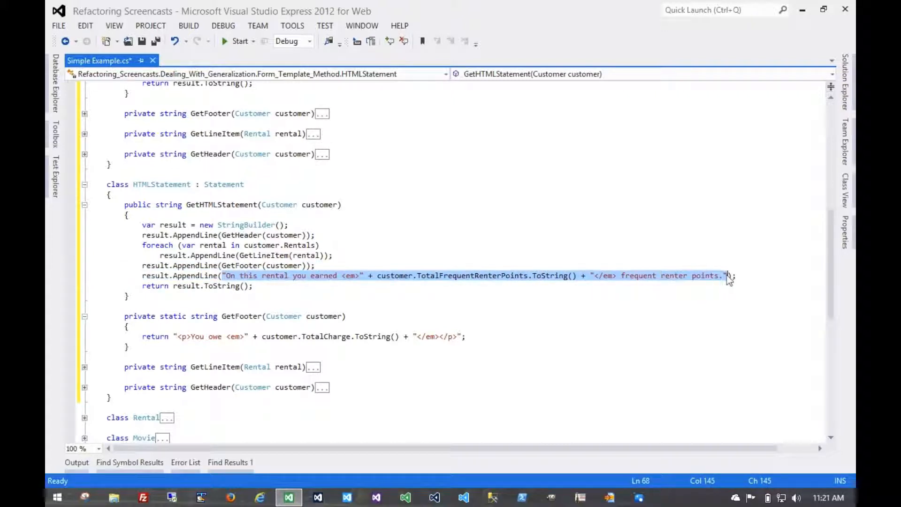
pyautogui.moveTo(458, 336)
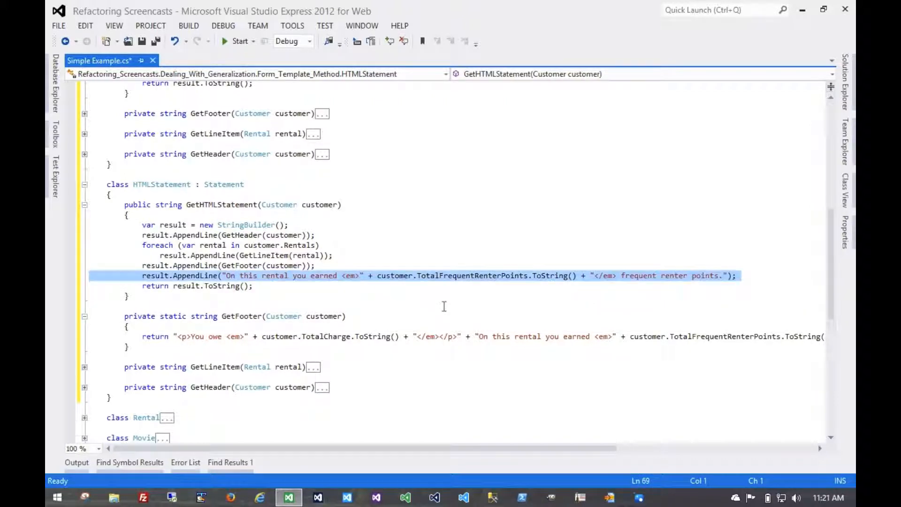
pyautogui.press('Delete')
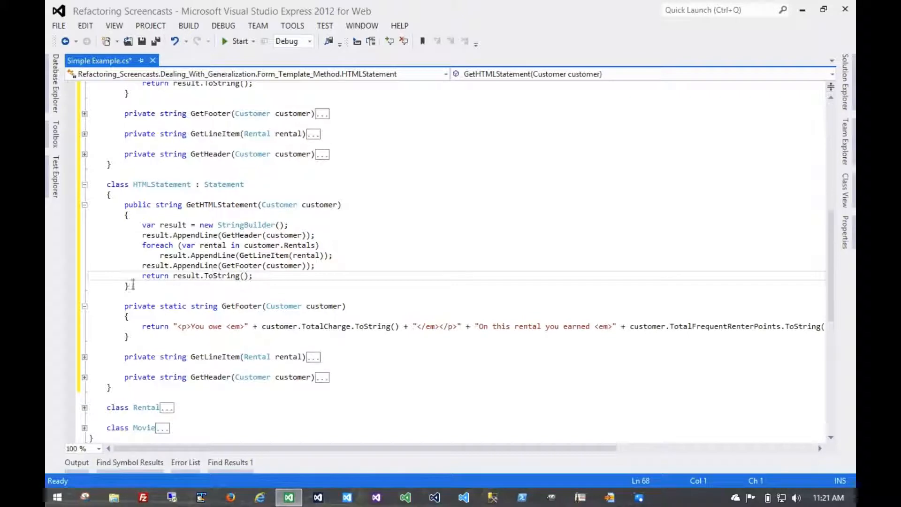
pyautogui.click(84, 306)
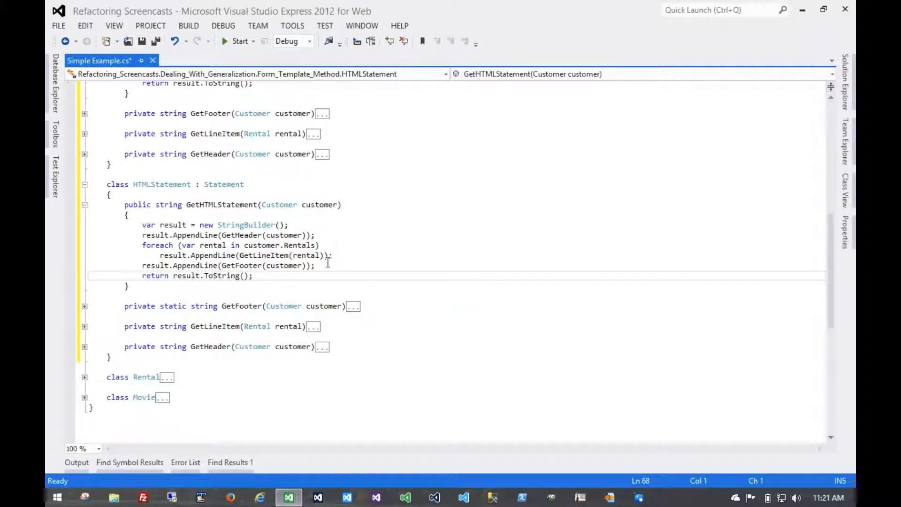
# Scroll through the statement classes while renaming GetHTMLStatement and copying the GetStatement template
pyautogui.scroll(3)
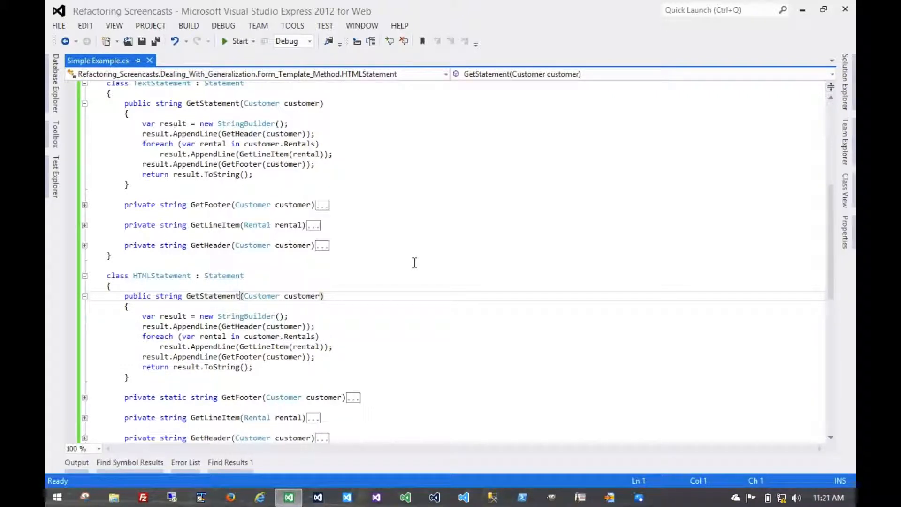
pyautogui.scroll(3)
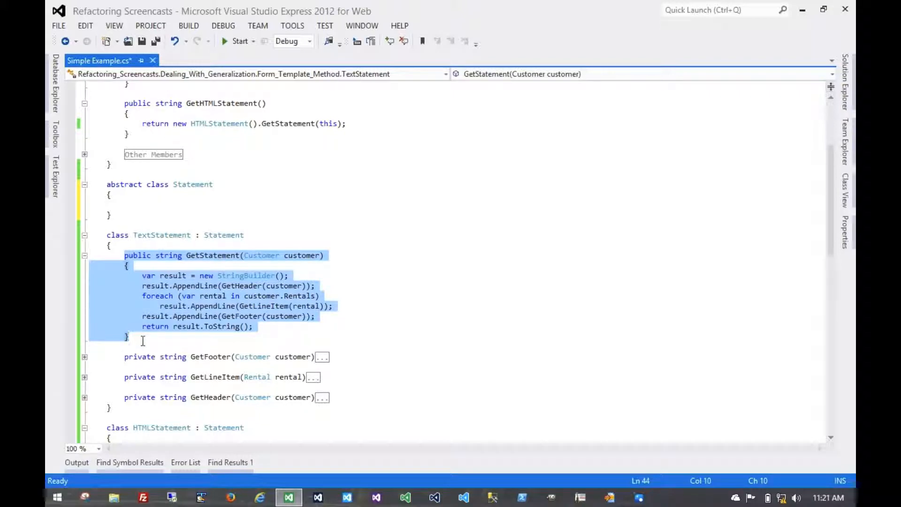
pyautogui.scroll(-3)
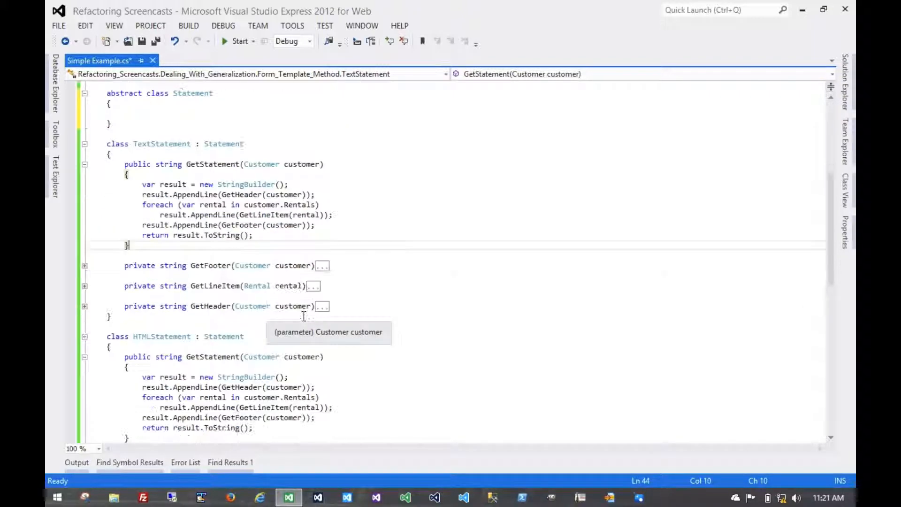
pyautogui.scroll(3)
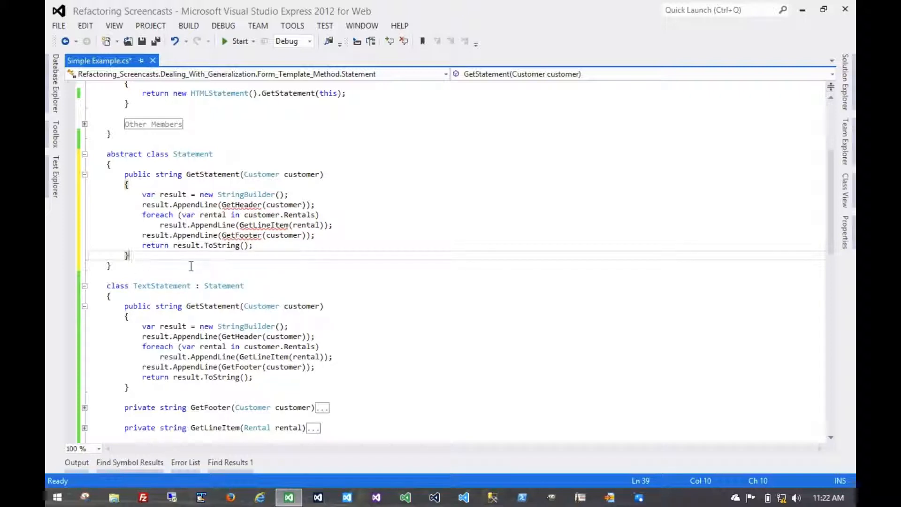
# Declare 'protected abstract string GetHeader(Customer customer);' in Statement
pyautogui.press('enter')
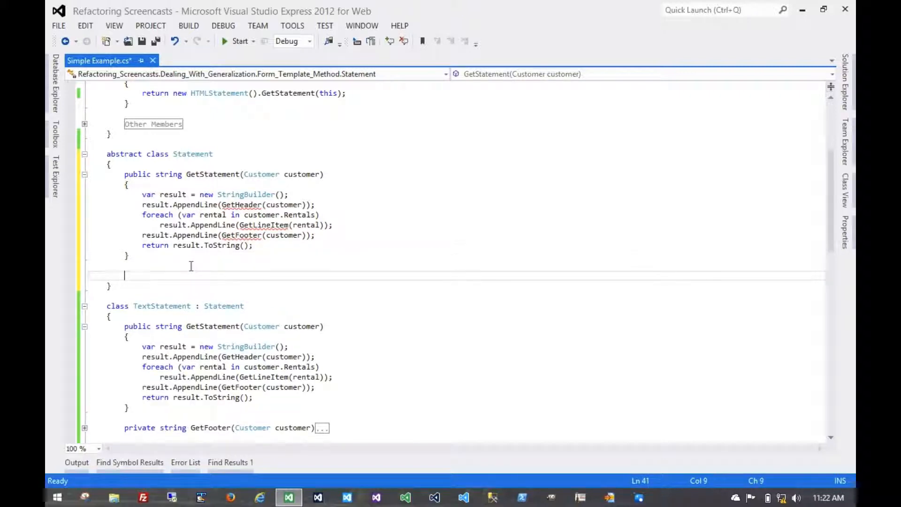
pyautogui.write('protected')
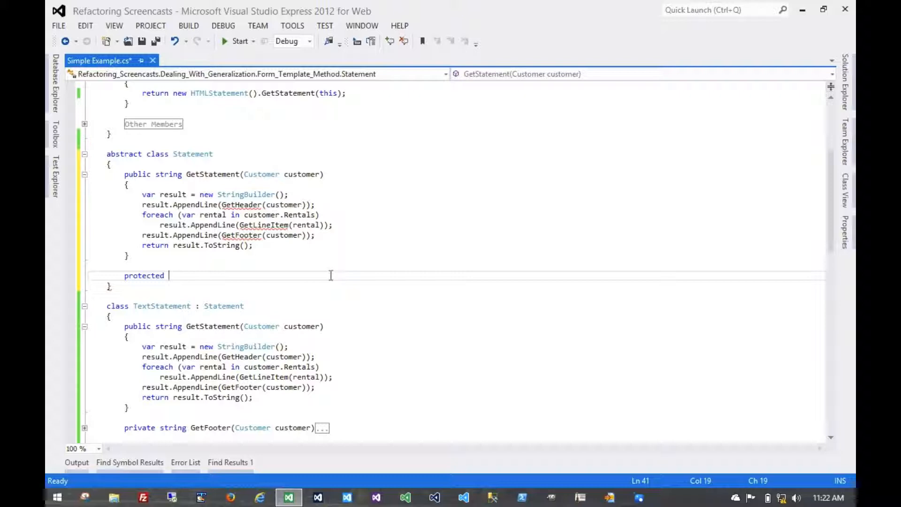
pyautogui.write('string Get')
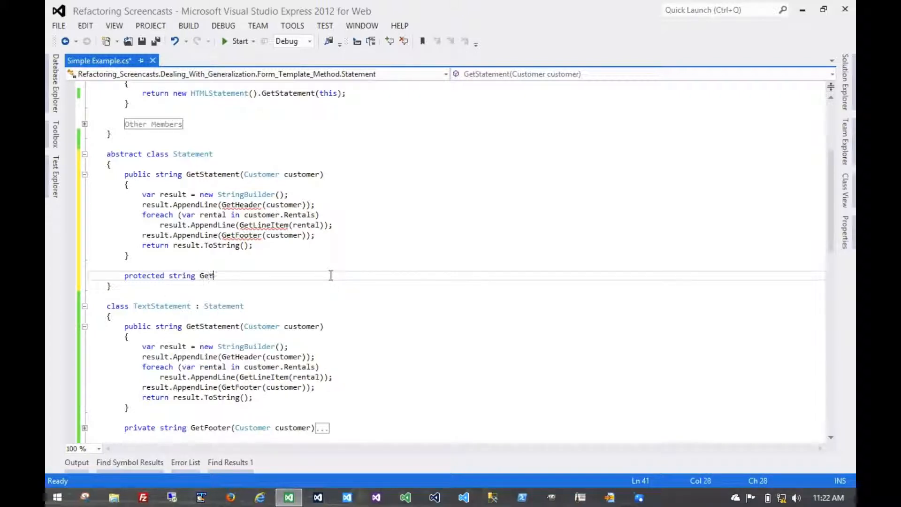
pyautogui.write('Header(Customer customer);')
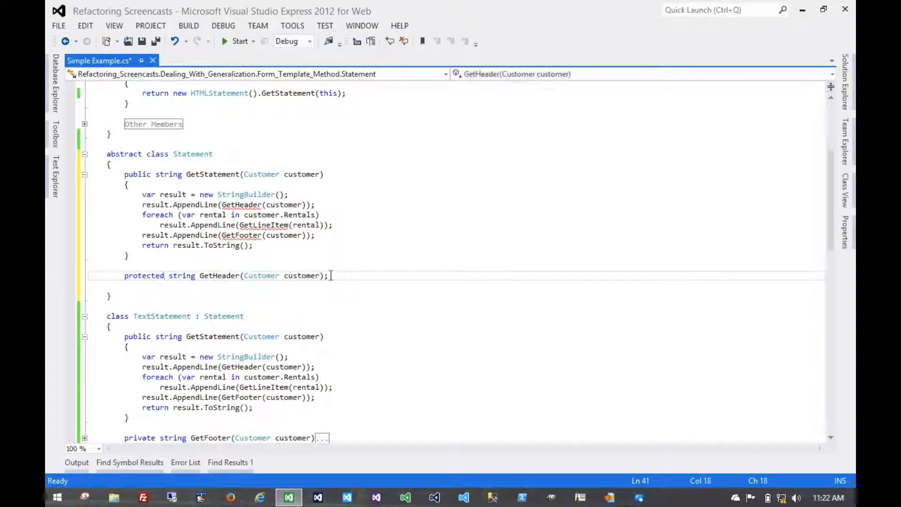
pyautogui.write('abstract')
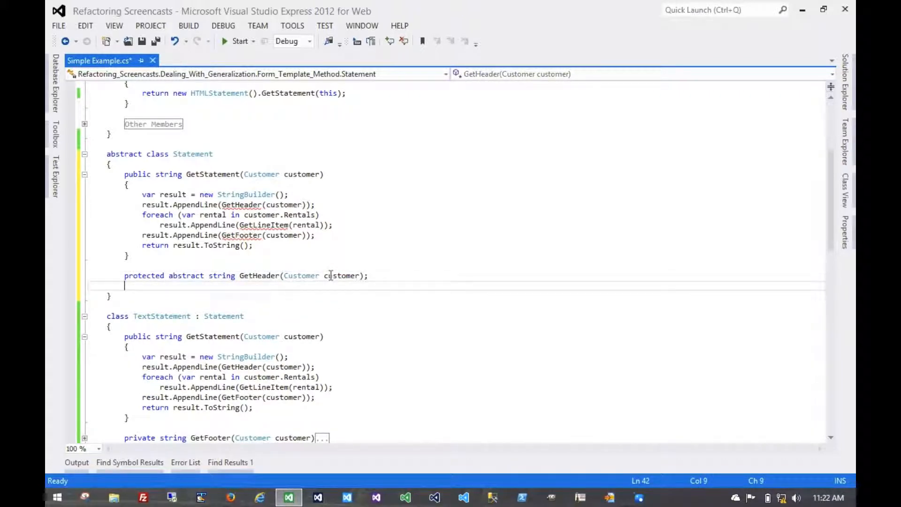
# Declare abstract GetLineItem(Rental rental) and GetFooter(Customer customer) hooks in Statement
pyautogui.write('protected abstract')
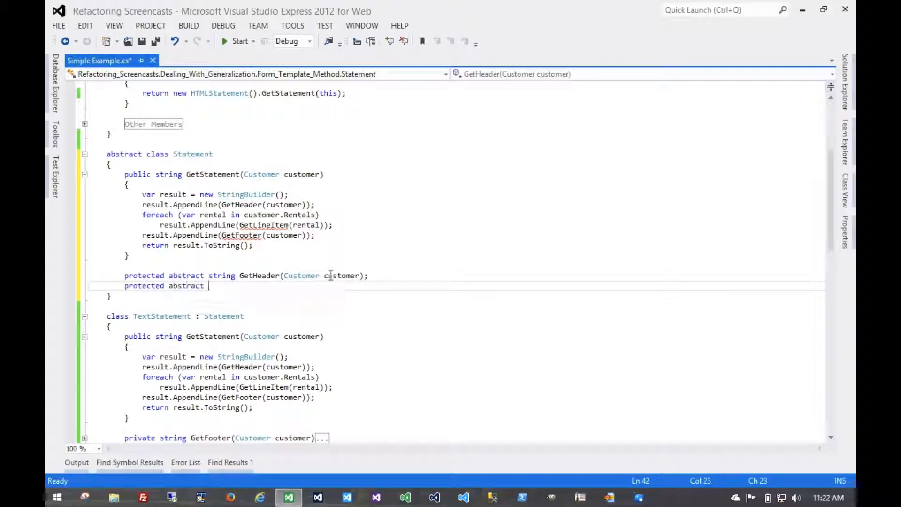
pyautogui.write('string GetLin')
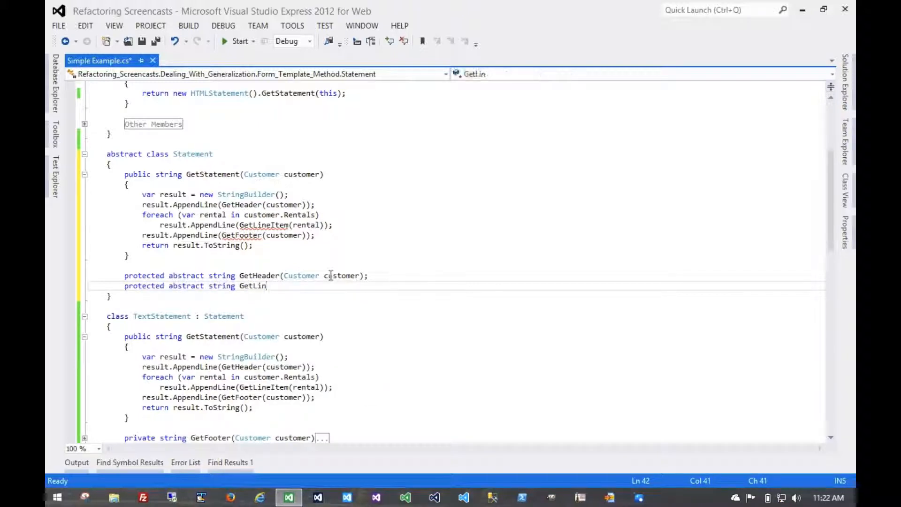
pyautogui.write('eItem(')
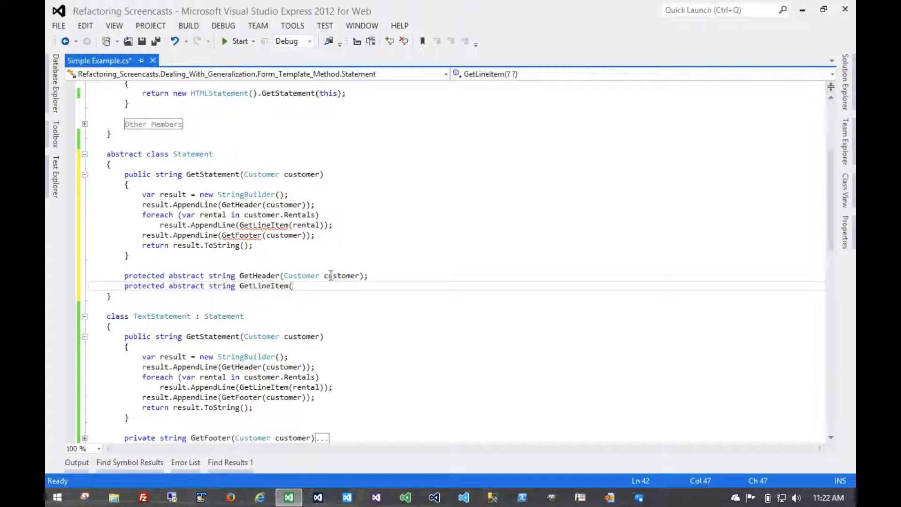
pyautogui.write('Rental rental')
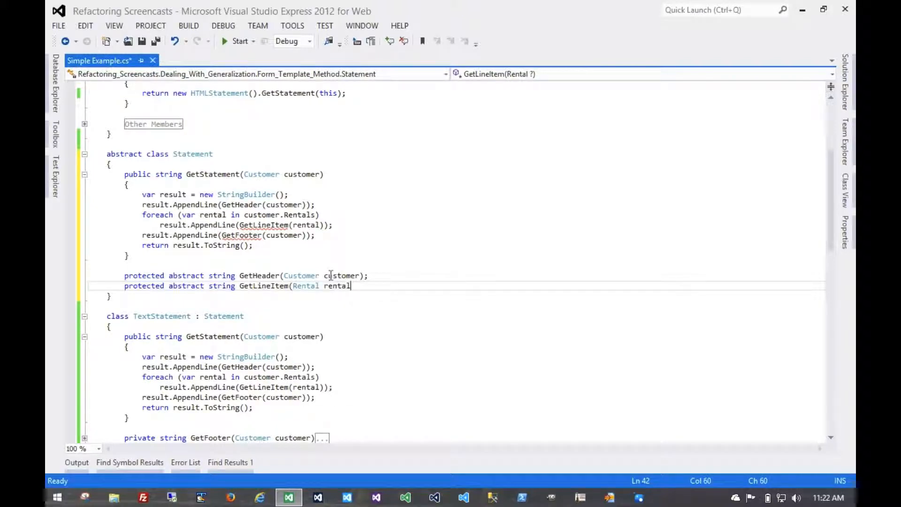
pyautogui.write(');')
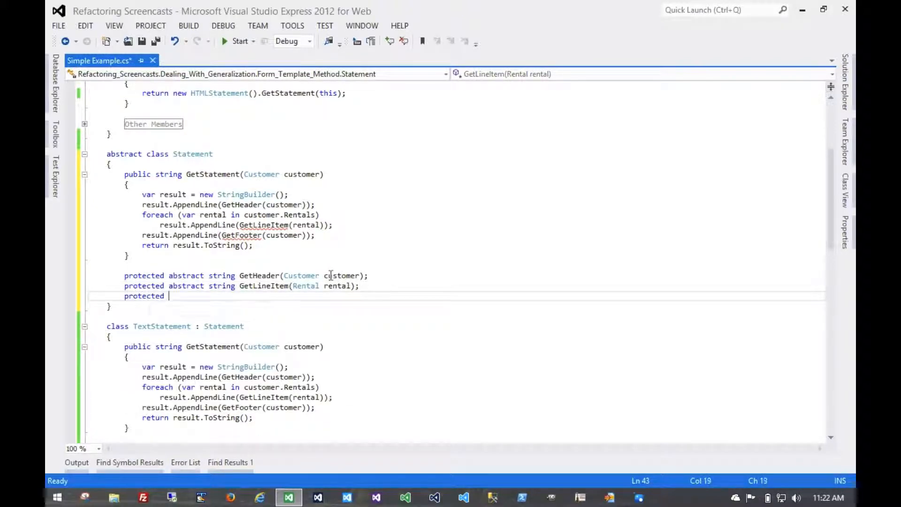
pyautogui.write('abstract string Get')
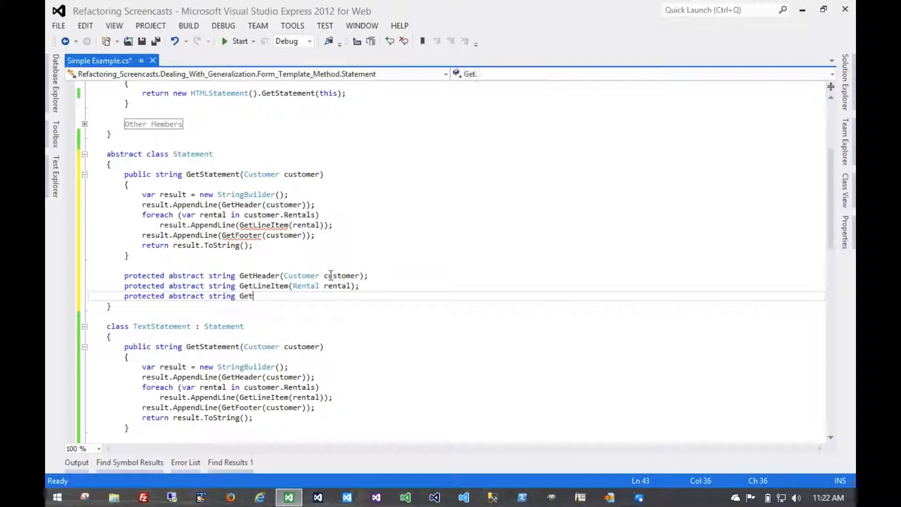
pyautogui.write('Footer(Customer customer);')
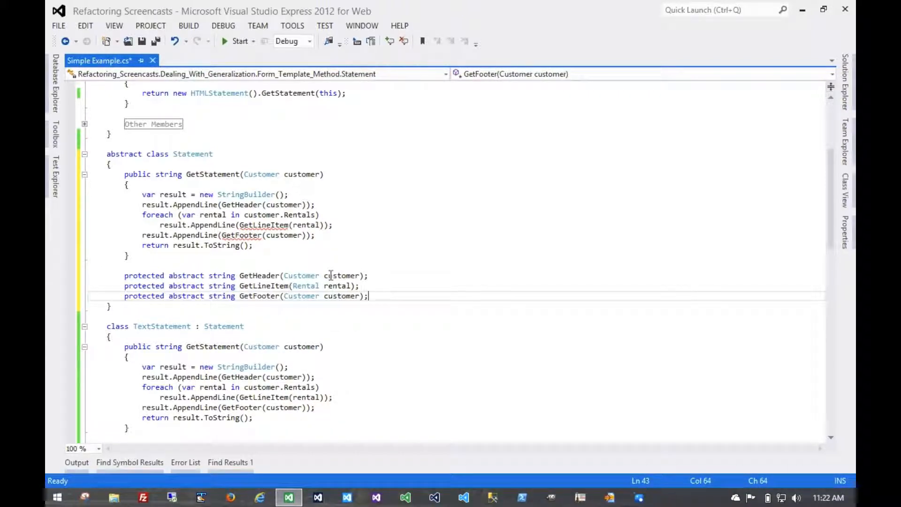
pyautogui.moveTo(263, 225)
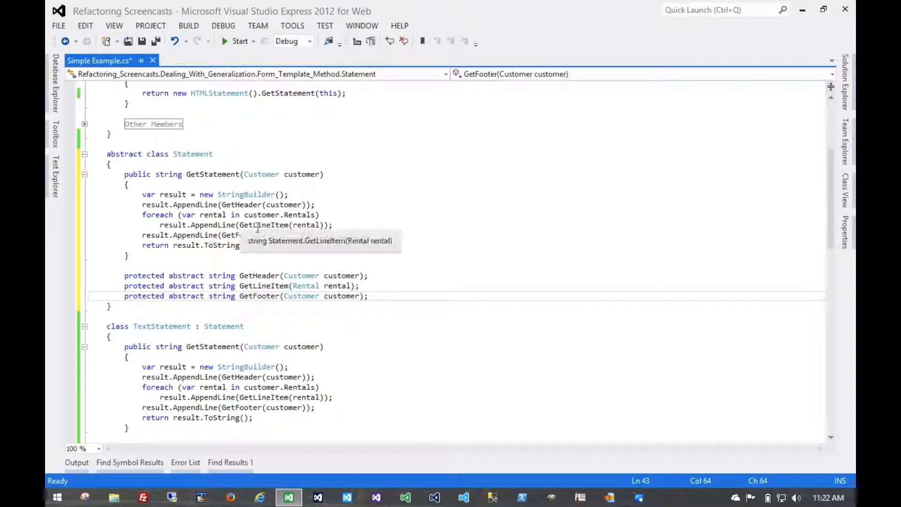
# Remove the duplicate GetStatement methods from TextStatement and HTMLStatement
pyautogui.scroll(-3)
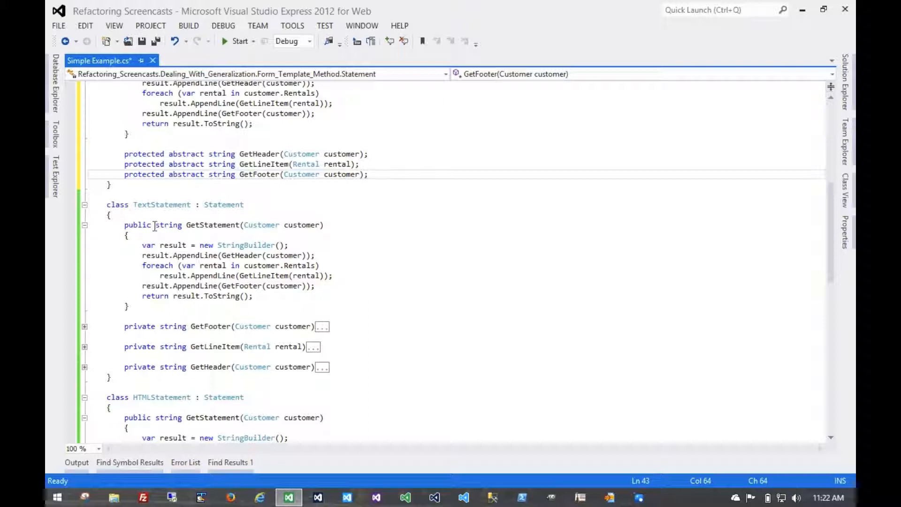
pyautogui.click(154, 224)
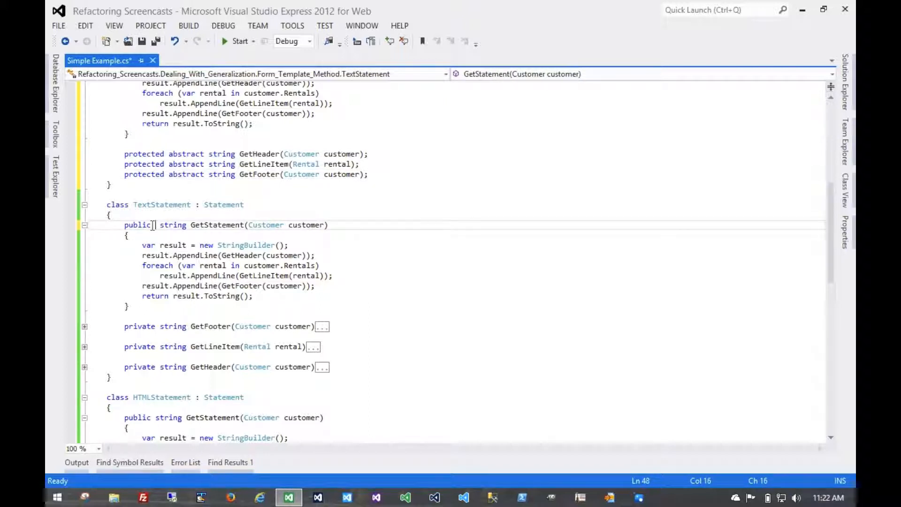
pyautogui.write('new')
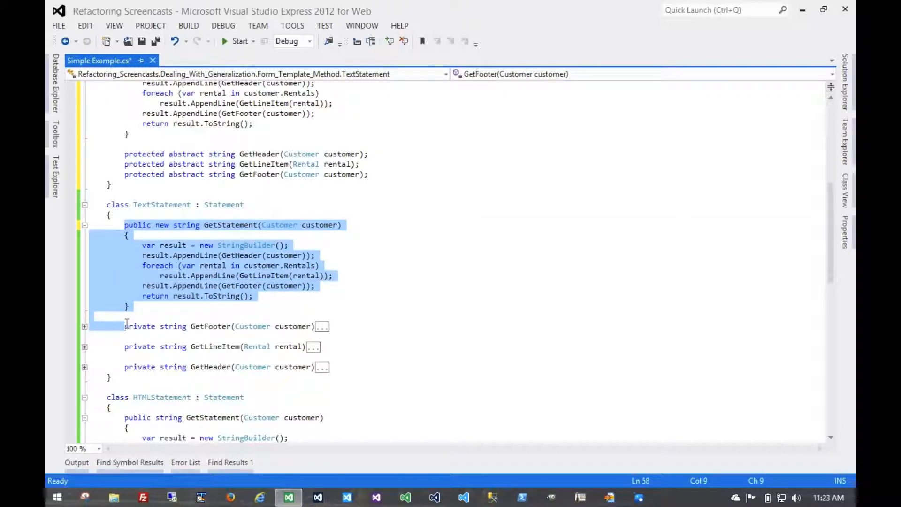
pyautogui.moveTo(286, 296)
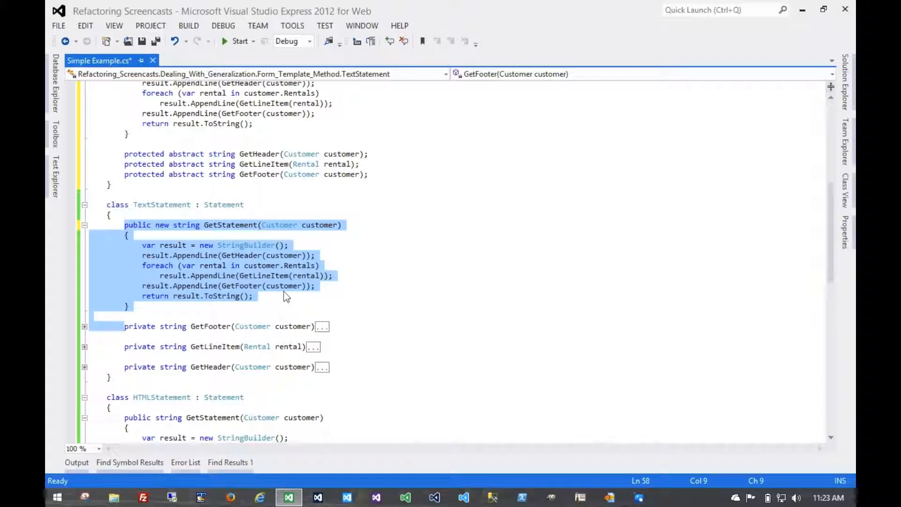
pyautogui.click(85, 224)
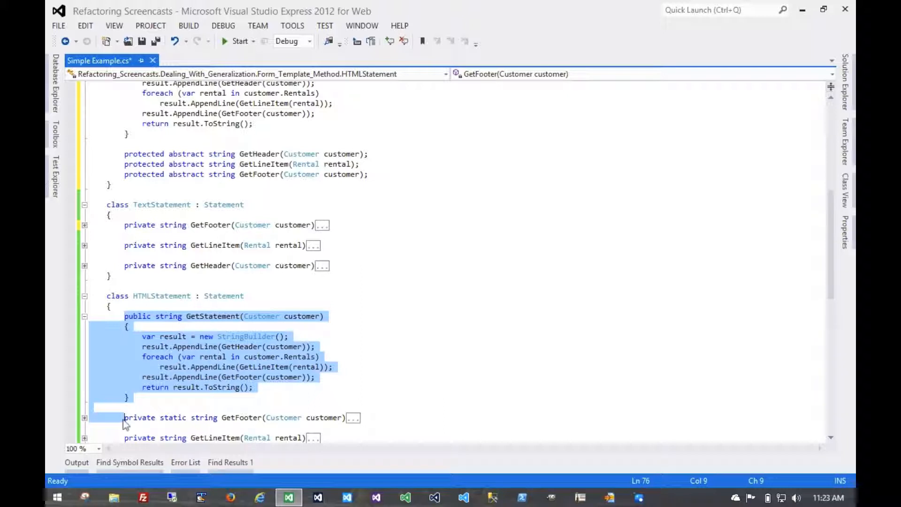
# Begin changing TextStatement's GetFooter modifier to protected
pyautogui.click(84, 316)
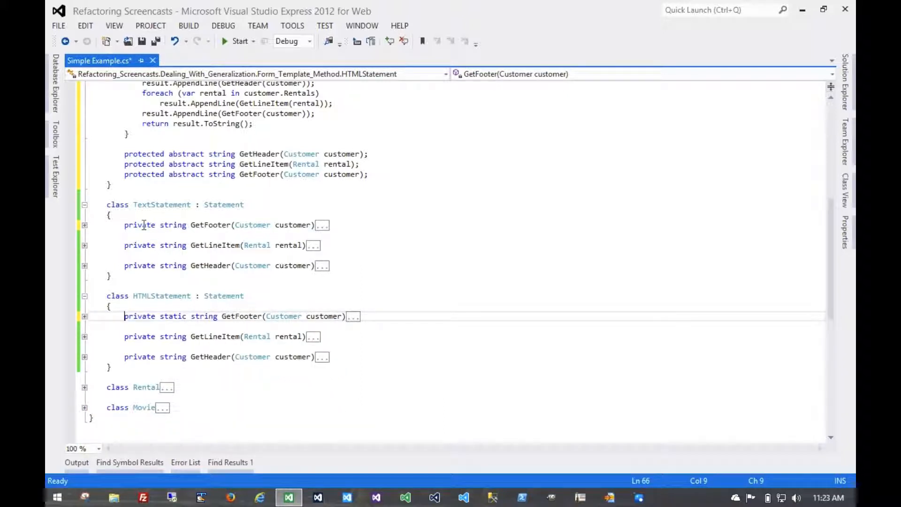
pyautogui.write('protected overrid')
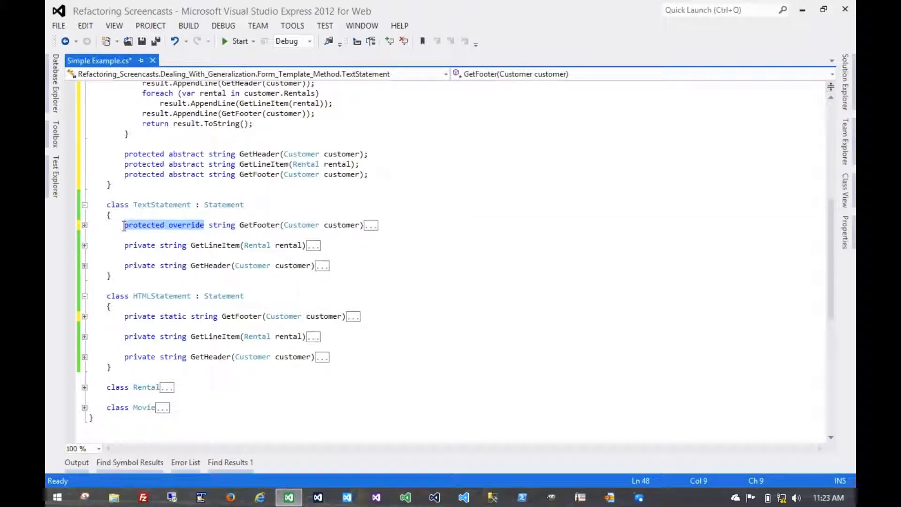
# Apply protected override to GetFooter, GetLineItem and GetHeader in both subclasses
pyautogui.doubleClick(139, 245)
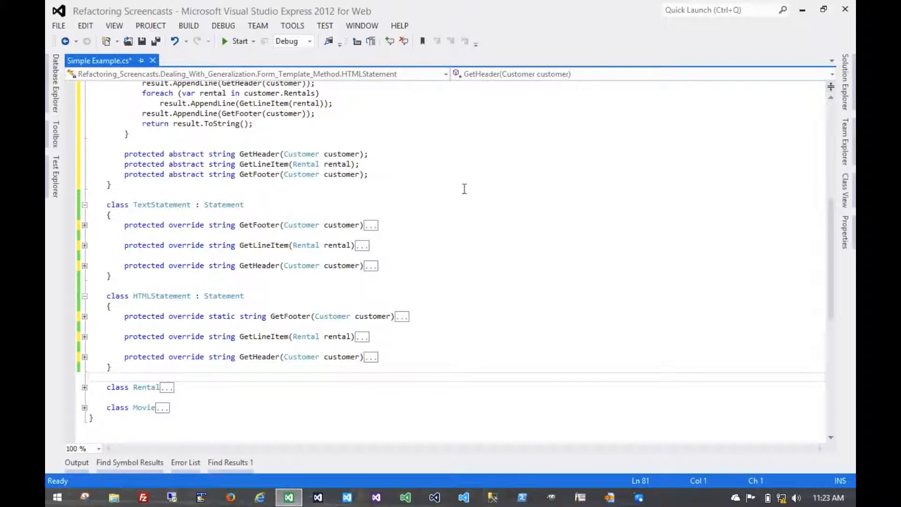
pyautogui.scroll(3)
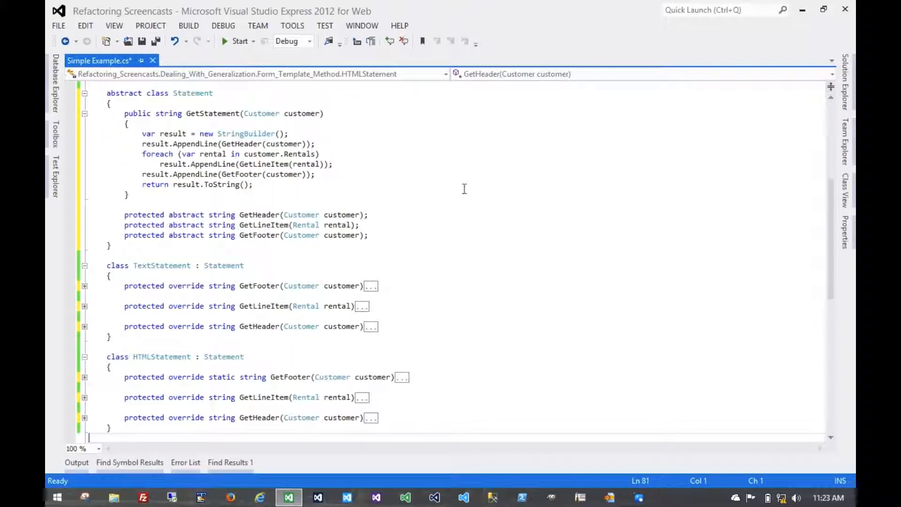
pyautogui.scroll(3)
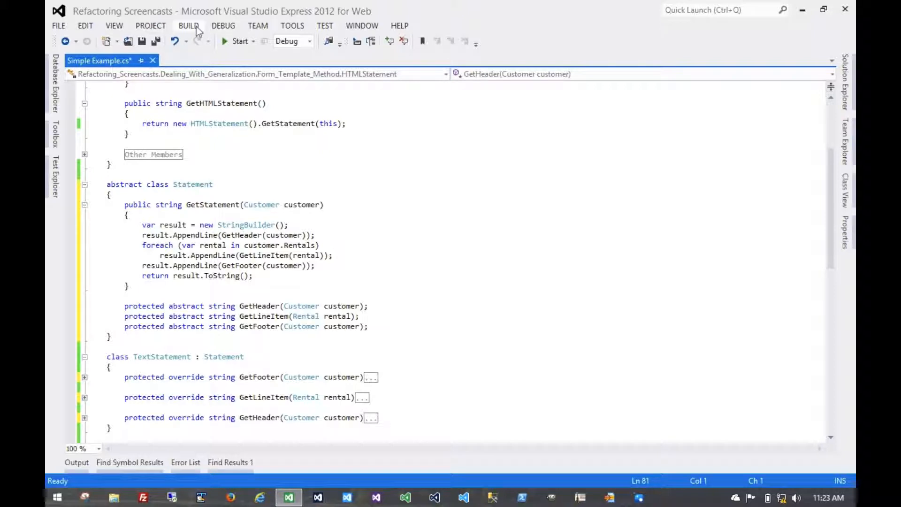
# Rebuild the solution and jump to the static member error from the Error List
pyautogui.click(189, 26)
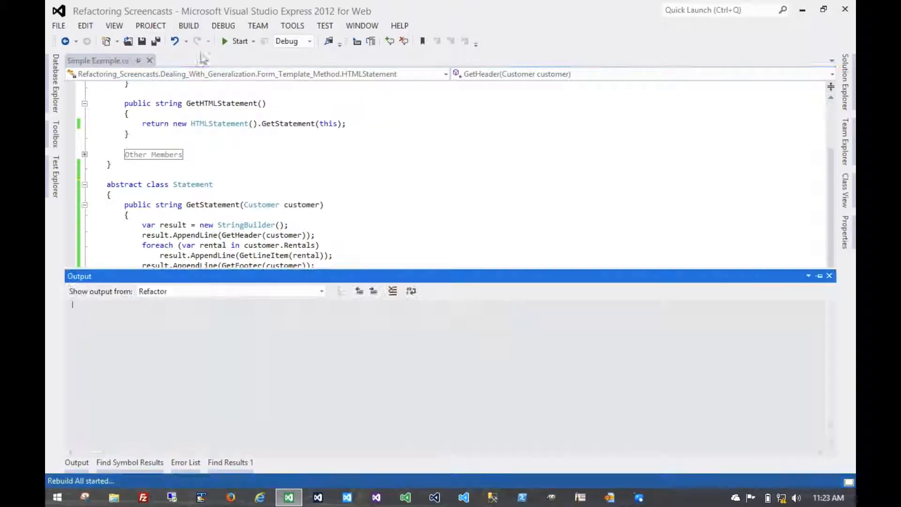
pyautogui.click(185, 462)
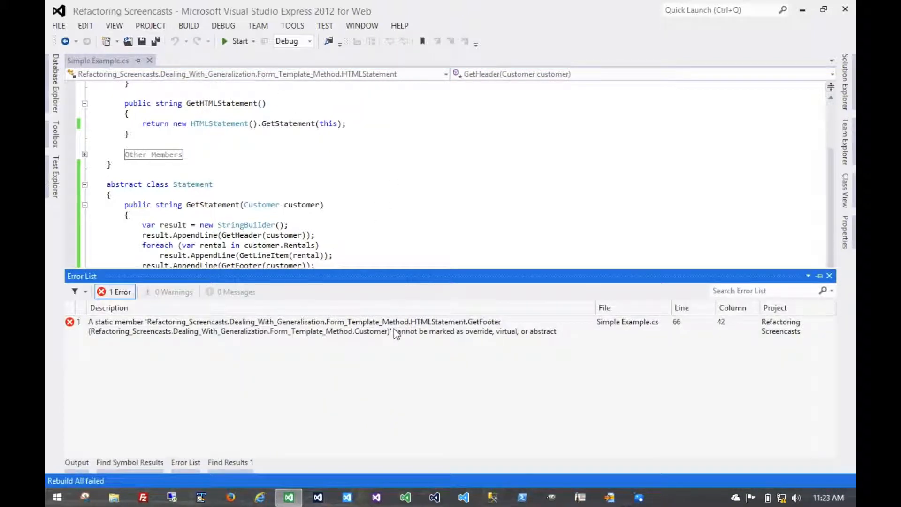
pyautogui.doubleClick(293, 322)
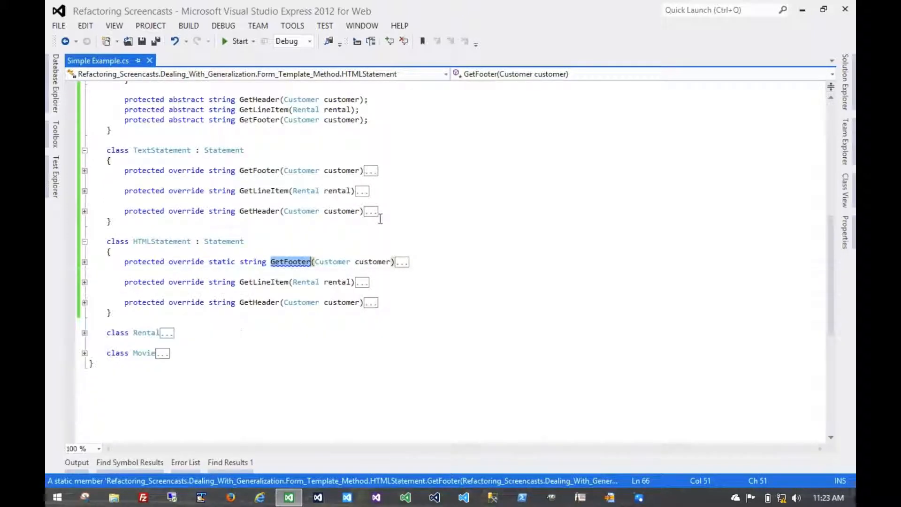
# Drop the static modifier from HTMLStatement's GetFooter and rebuild cleanly
pyautogui.doubleClick(221, 262)
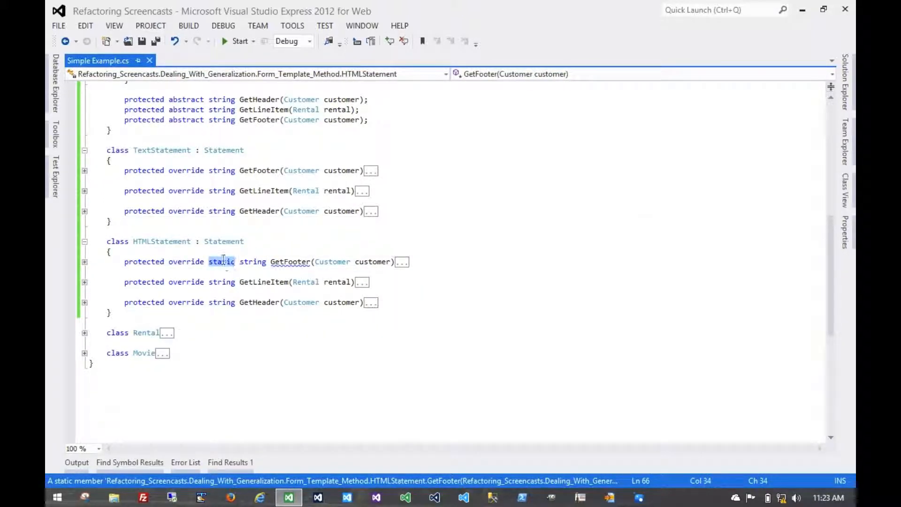
pyautogui.press('Delete')
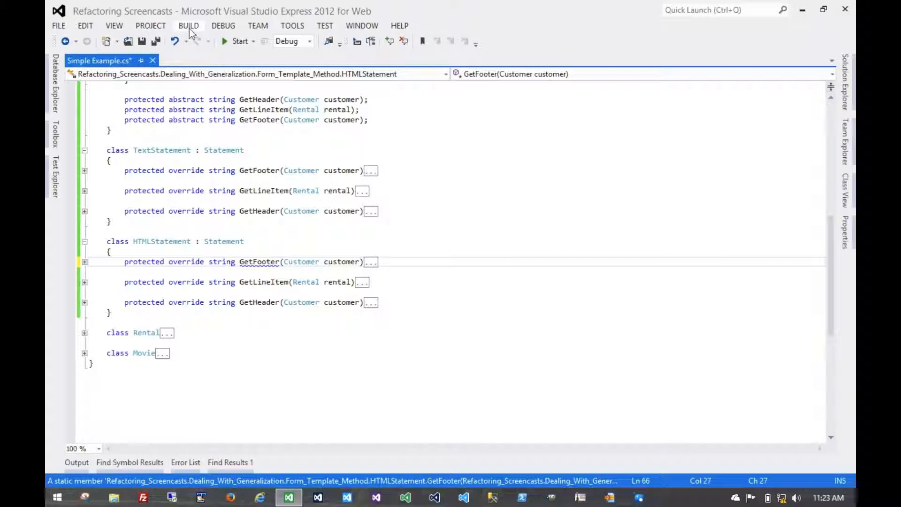
pyautogui.click(189, 26)
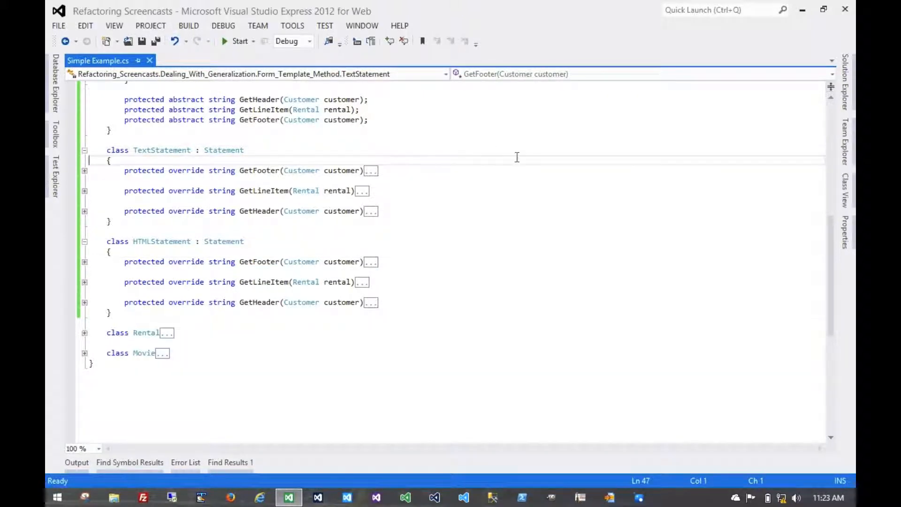
pyautogui.scroll(3)
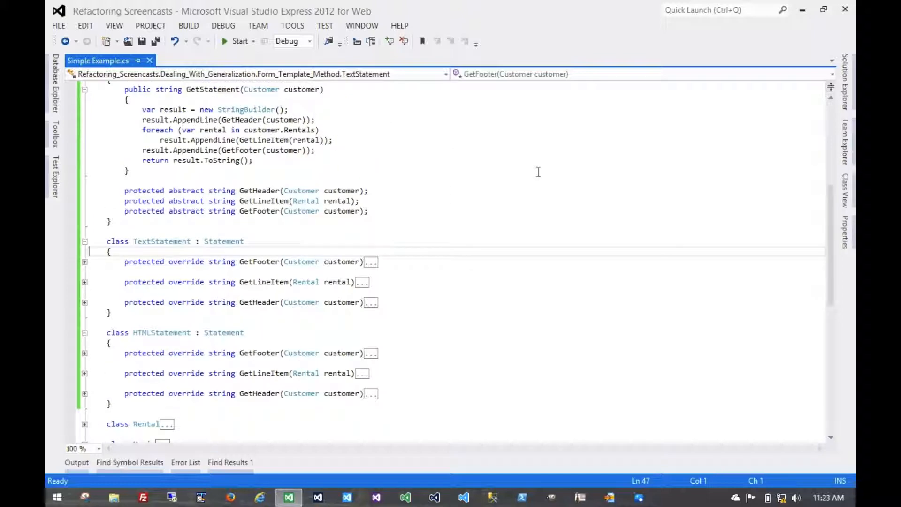
pyautogui.scroll(3)
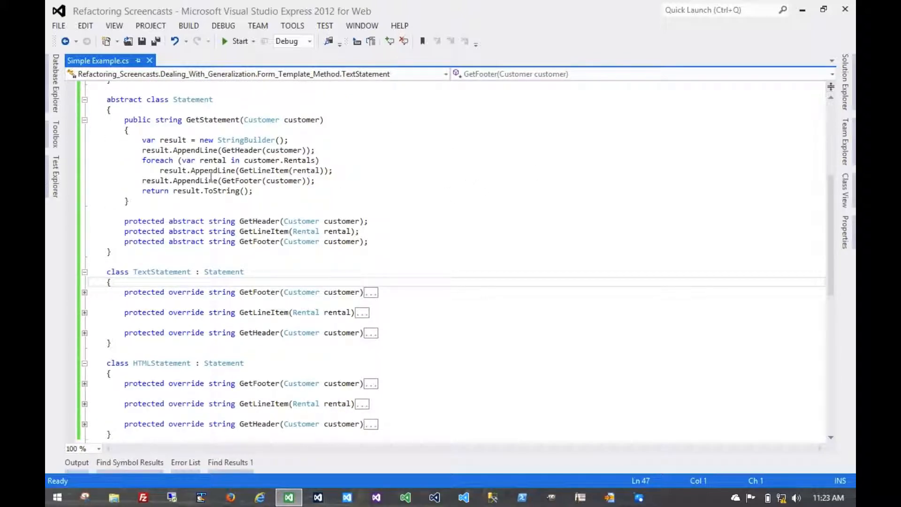
pyautogui.moveTo(142, 139); pyautogui.dragTo(254, 191)
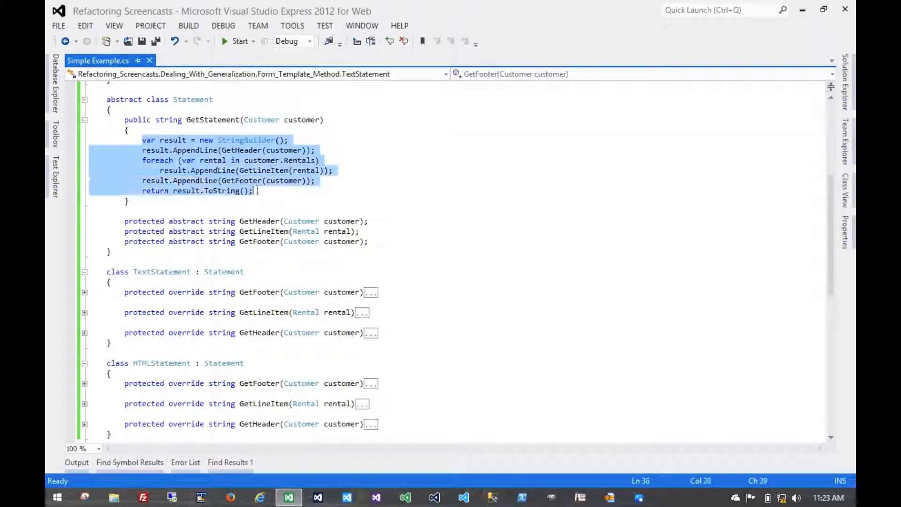
pyautogui.click(182, 221)
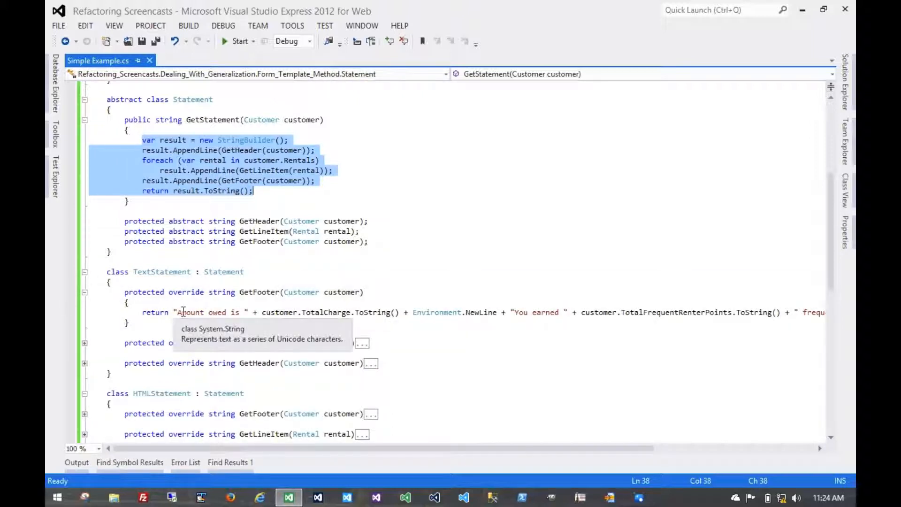
pyautogui.scroll(-3)
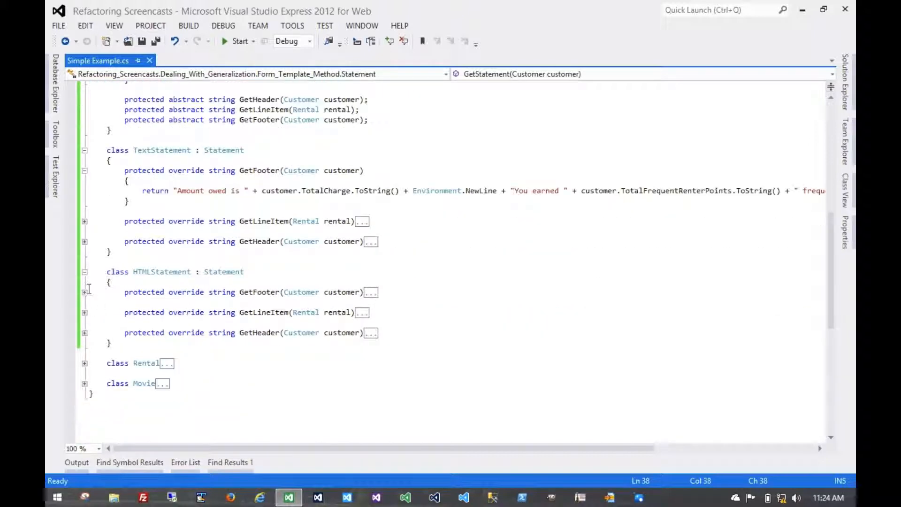
pyautogui.click(85, 292)
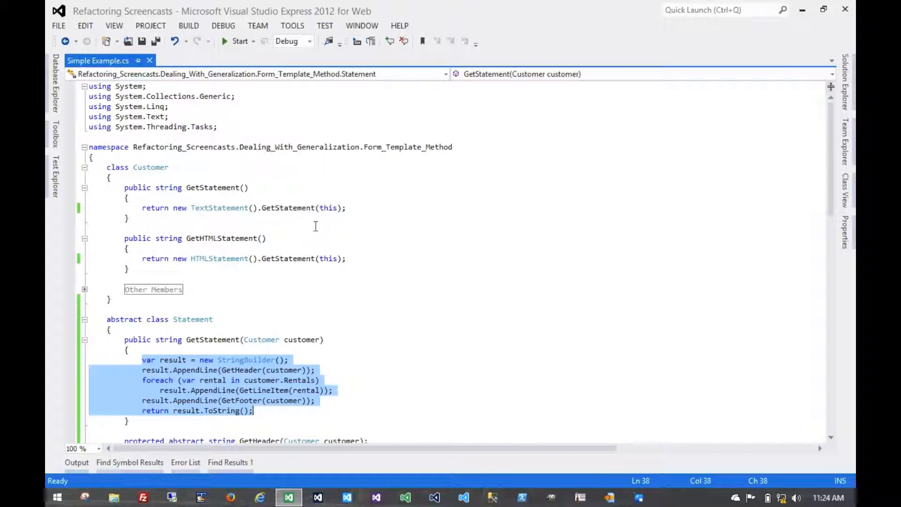
pyautogui.moveTo(250, 223)
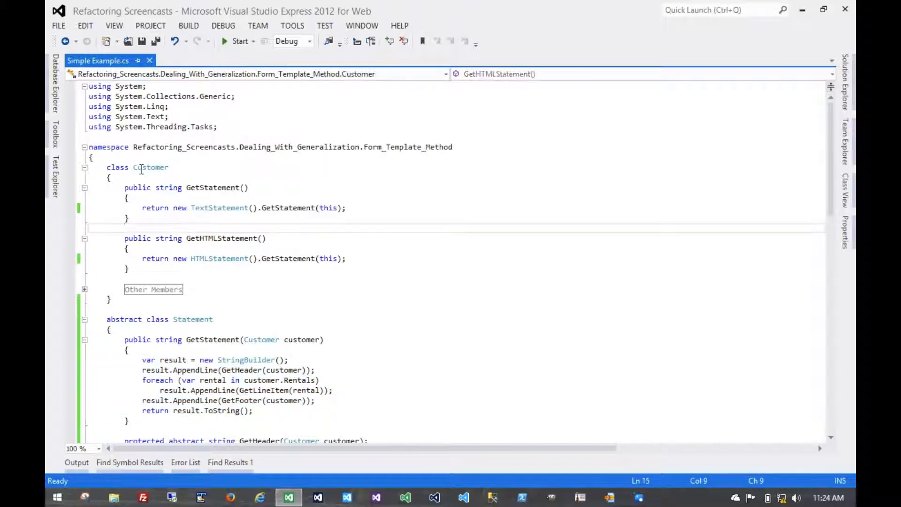
pyautogui.doubleClick(150, 167)
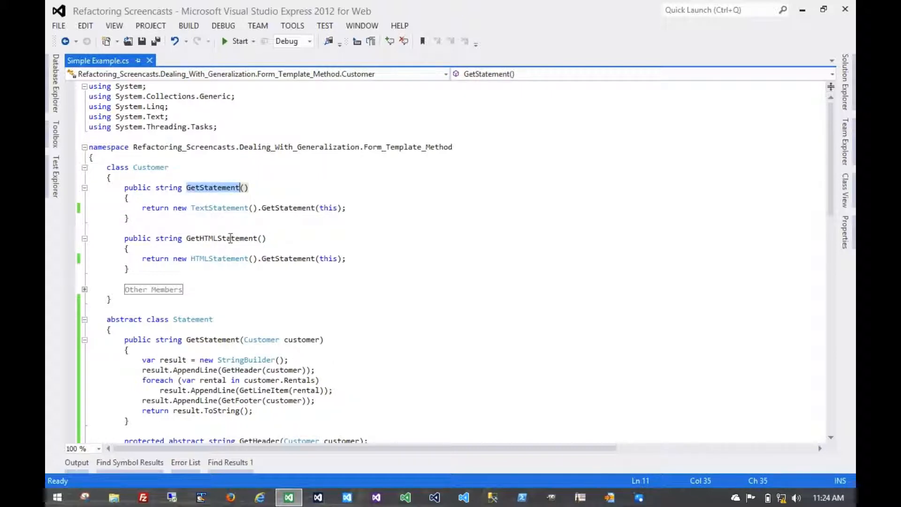
pyautogui.click(224, 228)
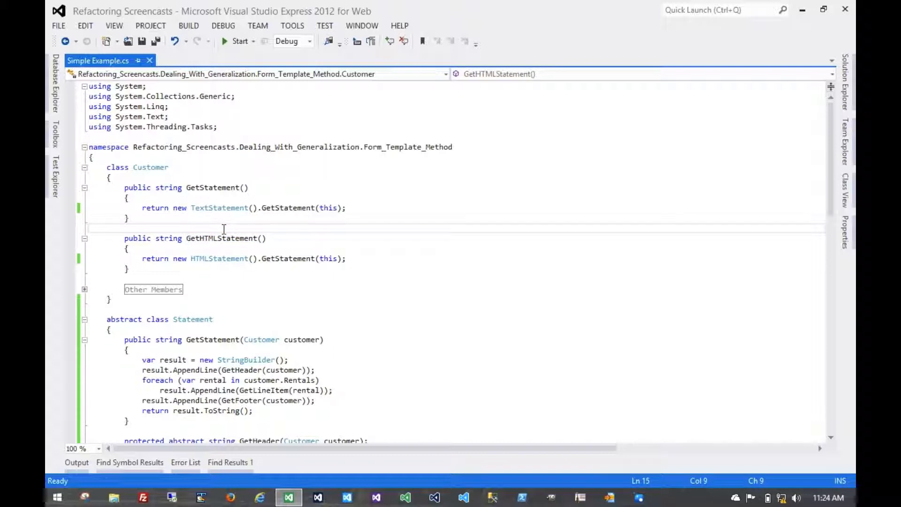
pyautogui.moveTo(225, 273)
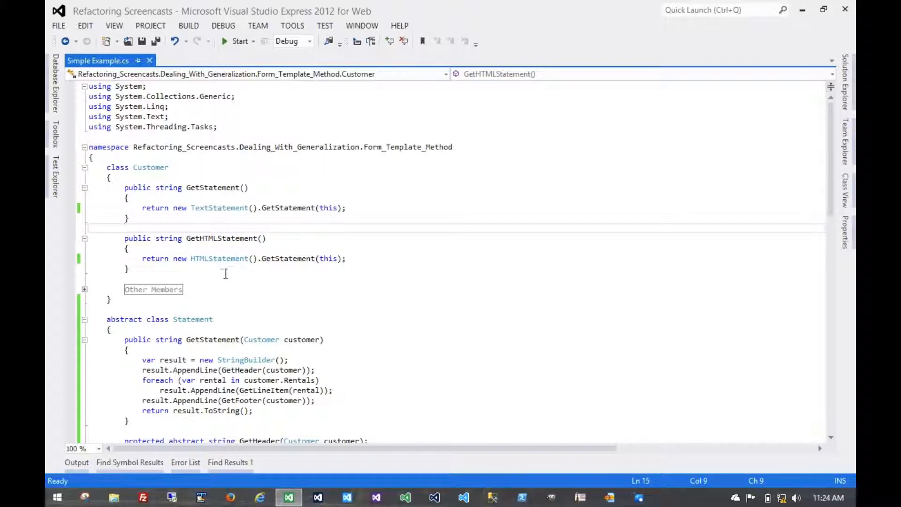
pyautogui.moveTo(195, 271)
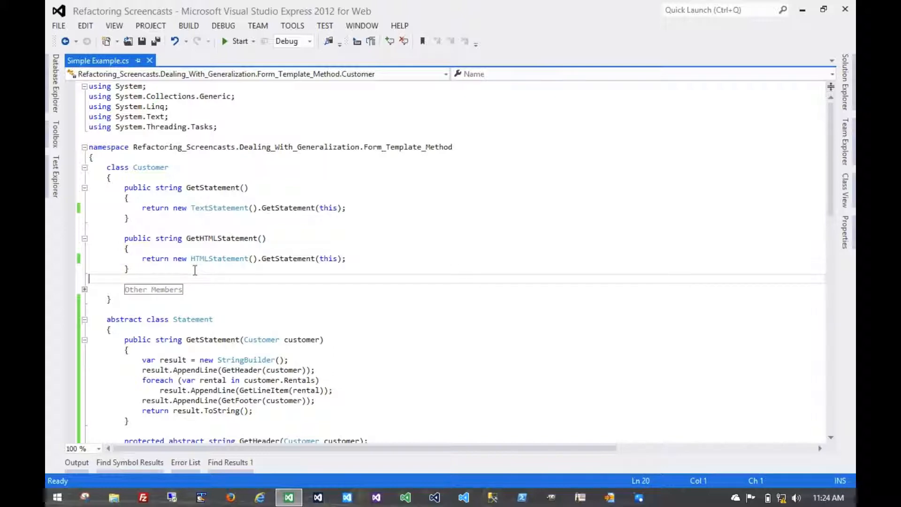
pyautogui.moveTo(195, 181)
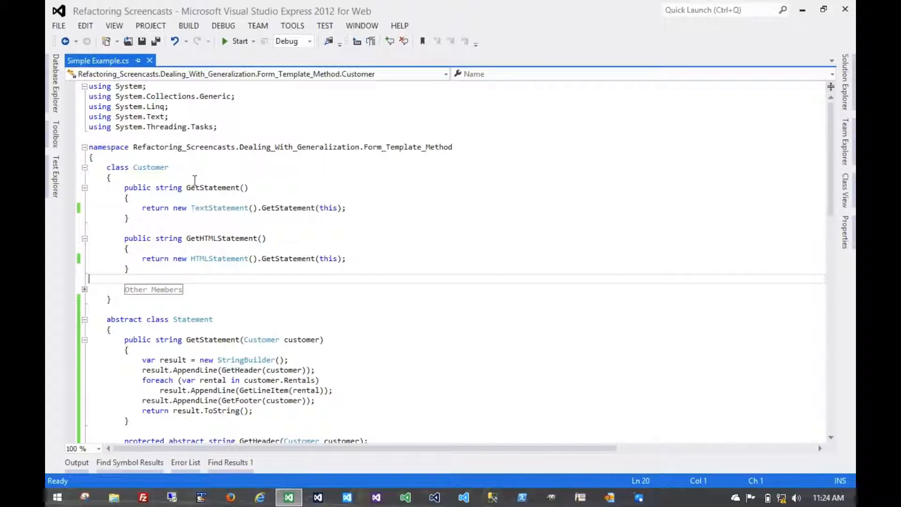
pyautogui.scroll(-3)
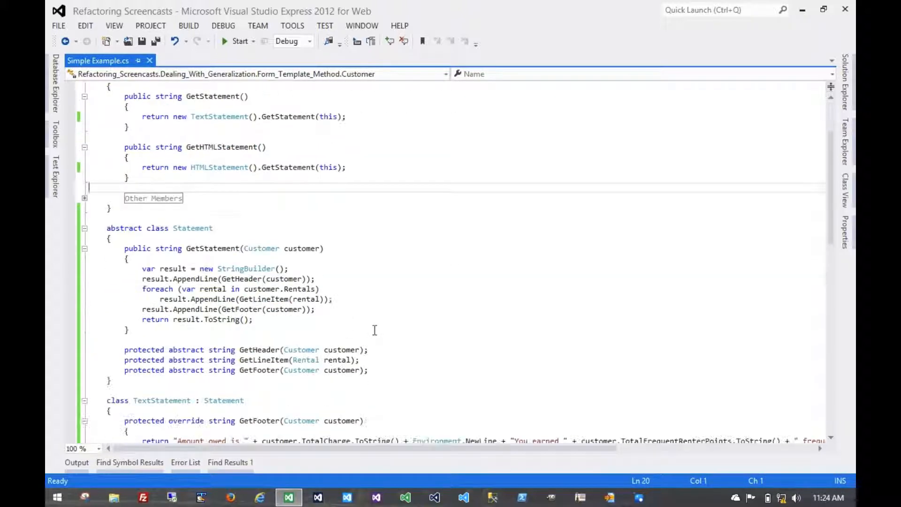
pyautogui.scroll(-3)
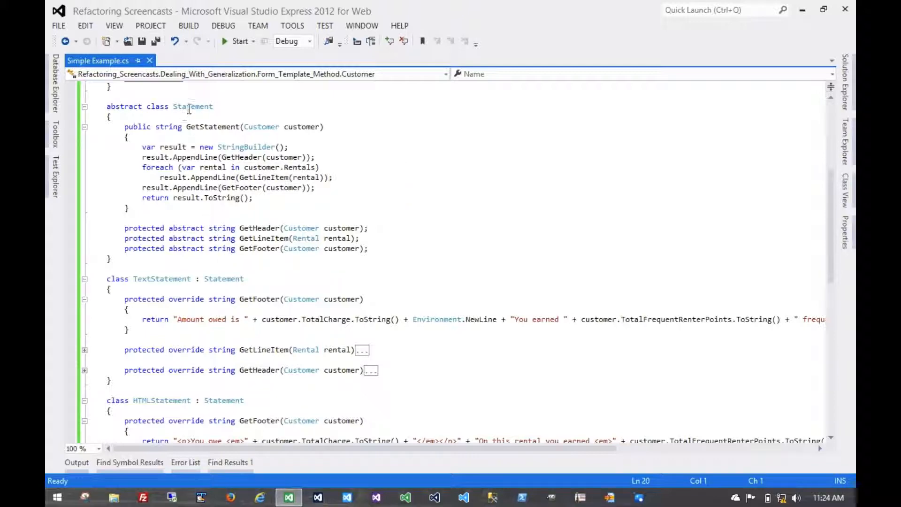
pyautogui.doubleClick(192, 106)
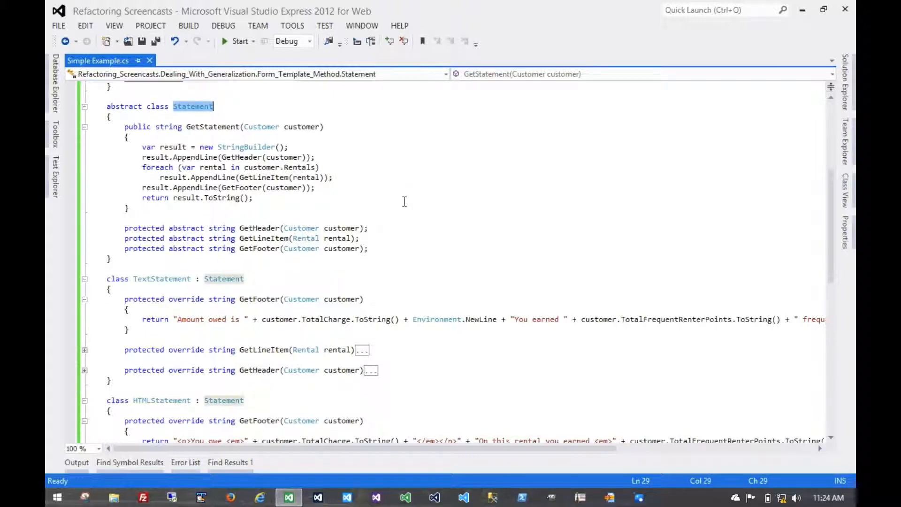
pyautogui.scroll(3)
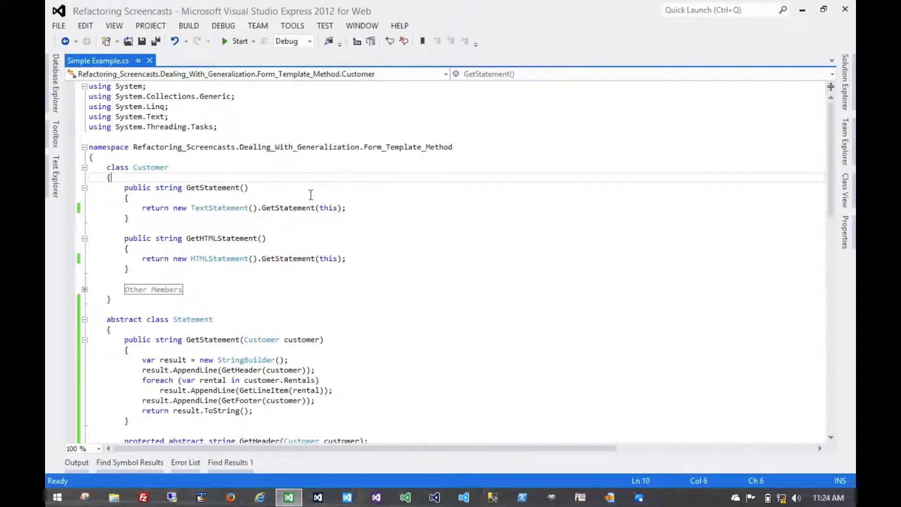
# Add a private Statement statementFormatter field and a // ... comment to Customer
pyautogui.press('enter')
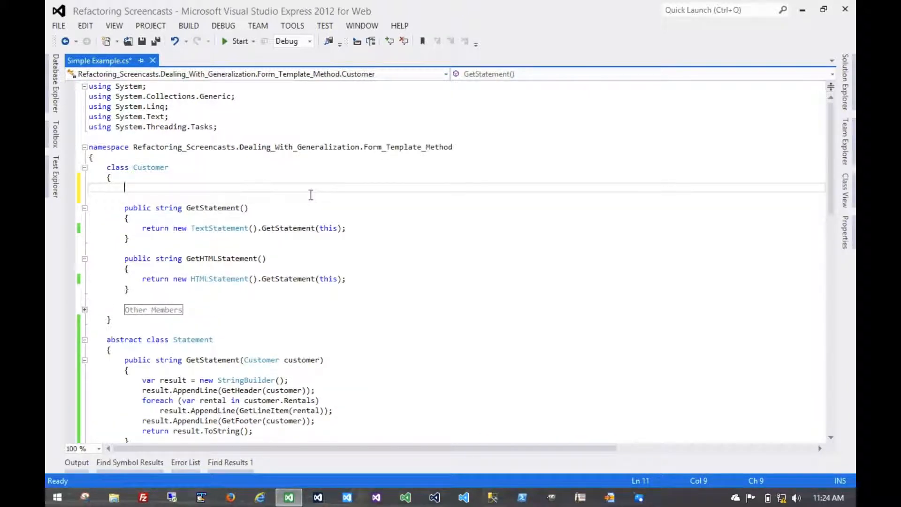
pyautogui.write('private Statement')
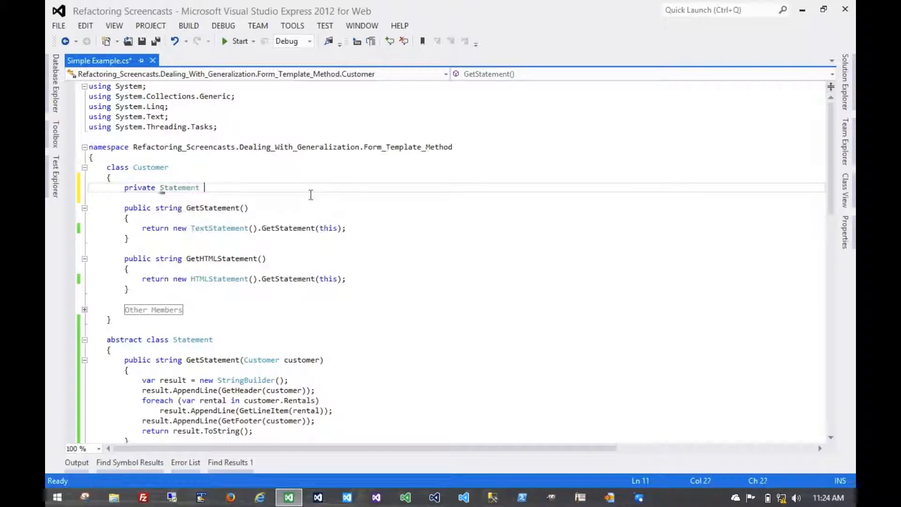
pyautogui.write('sta')
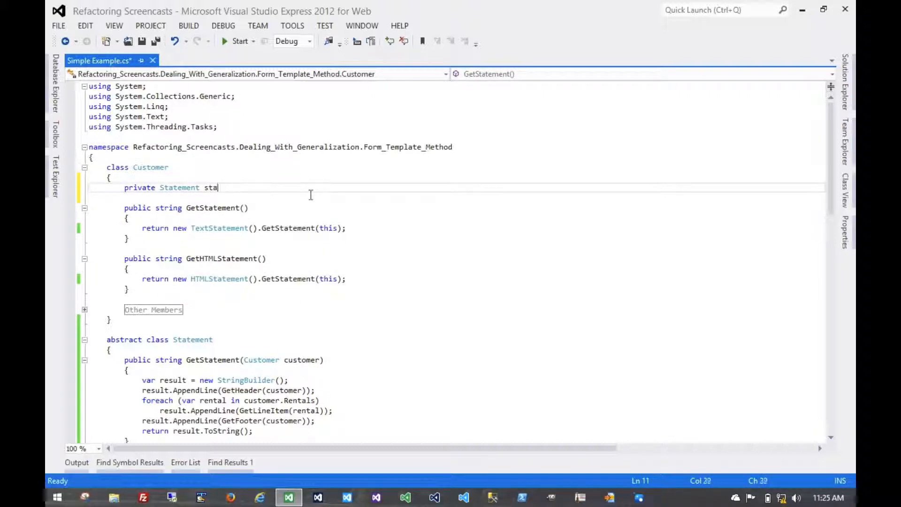
pyautogui.write('tementFormatter;')
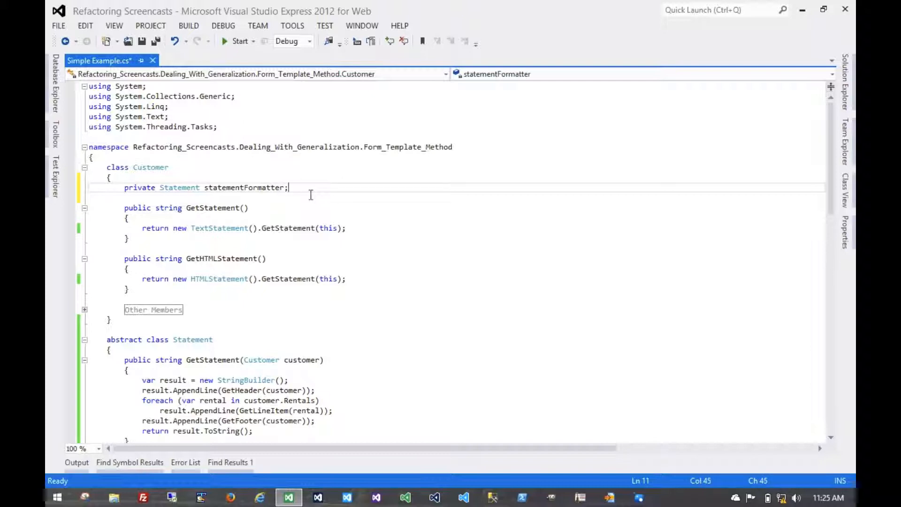
pyautogui.press('enter')
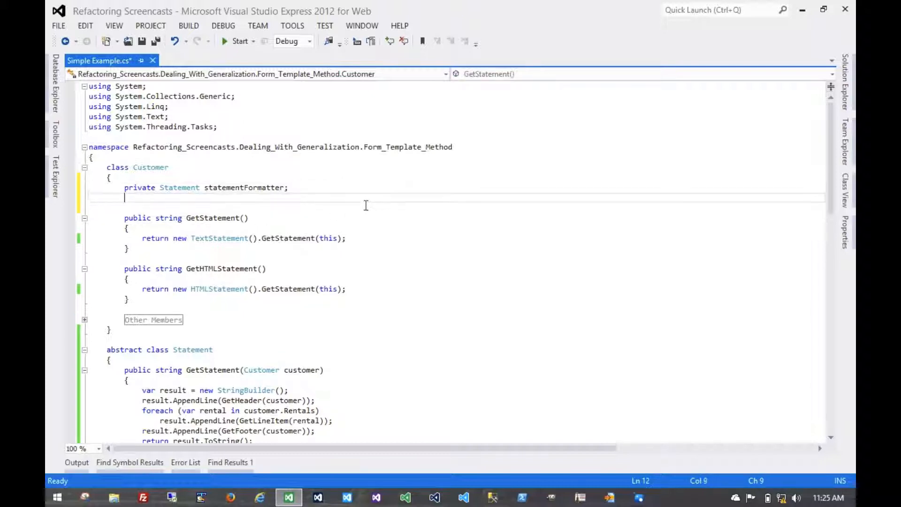
pyautogui.write('// ...')
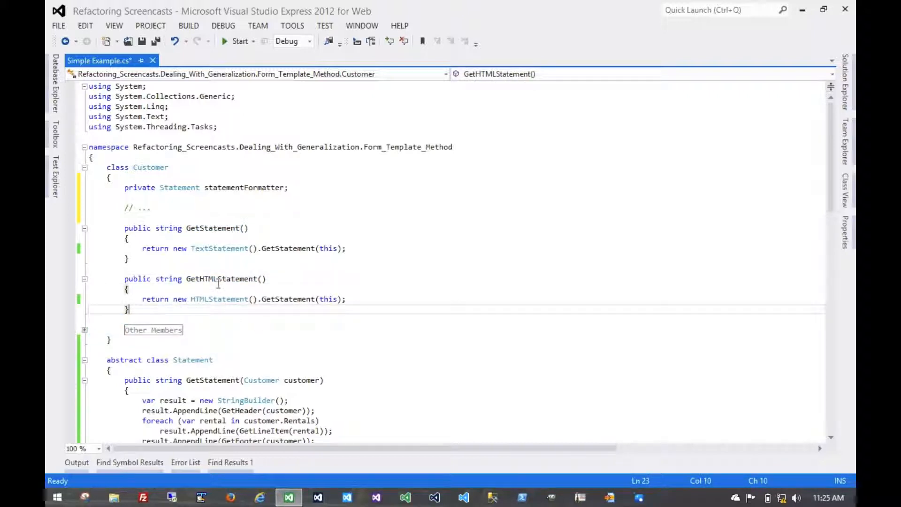
pyautogui.moveTo(208, 227)
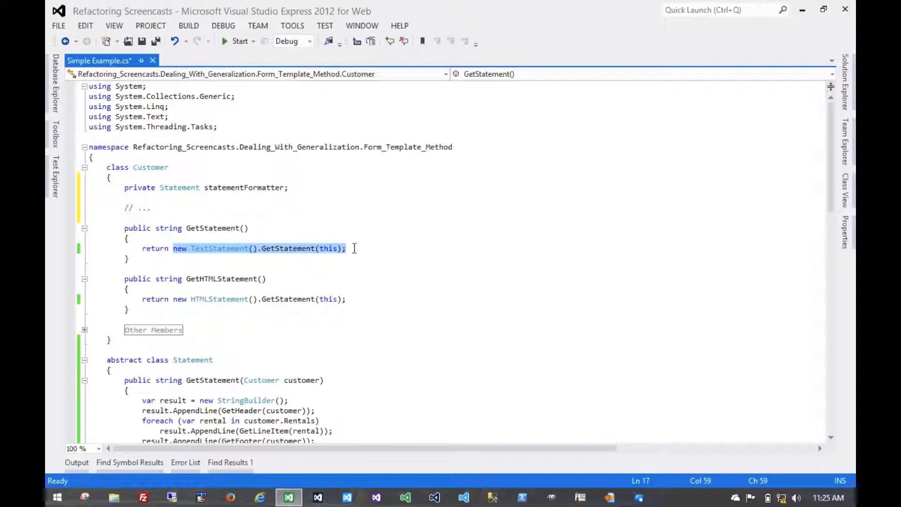
# Have GetStatement call statementFormatter instead of TextStatement
pyautogui.write('sta')
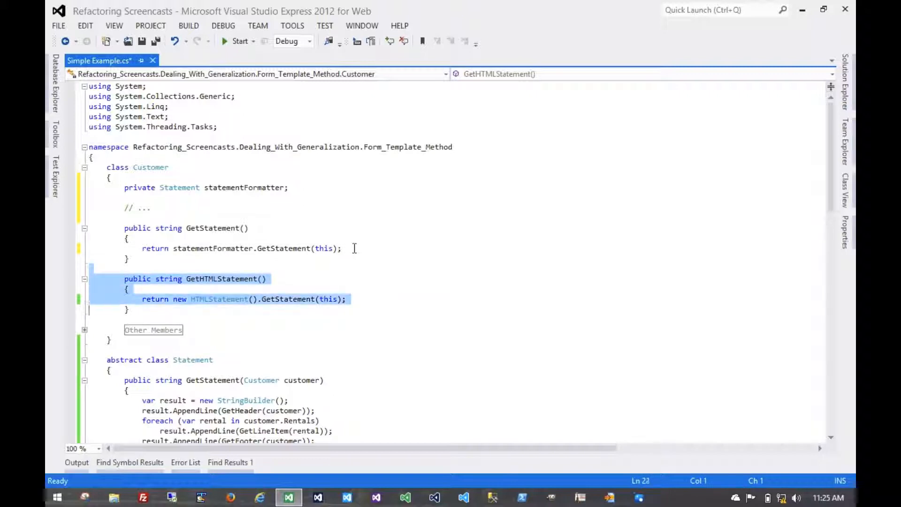
# Delete Customer's GetHTMLStatement method, leaving only the delegating GetStatement
pyautogui.press('Delete')
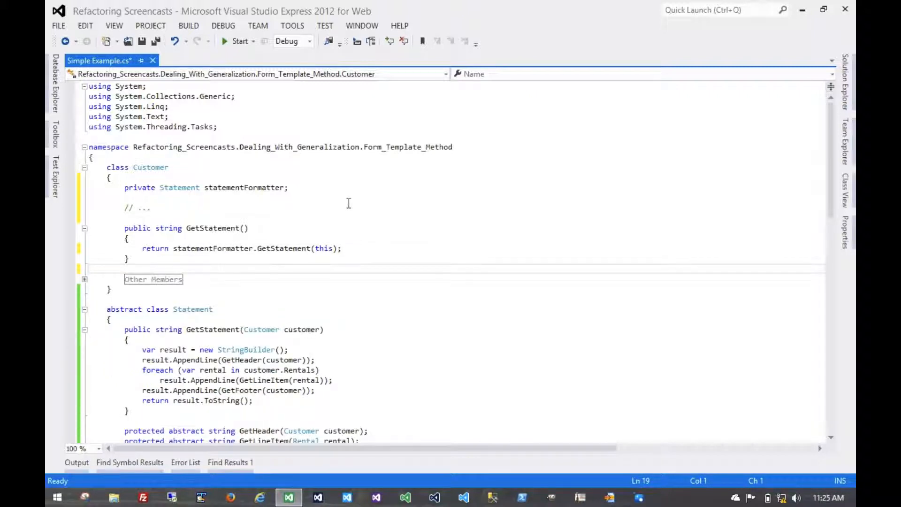
pyautogui.moveTo(153, 179)
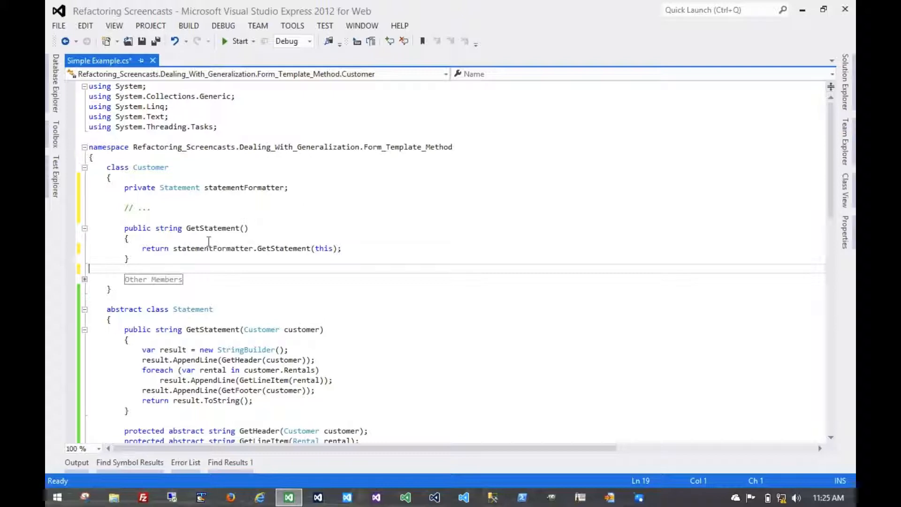
pyautogui.moveTo(377, 255)
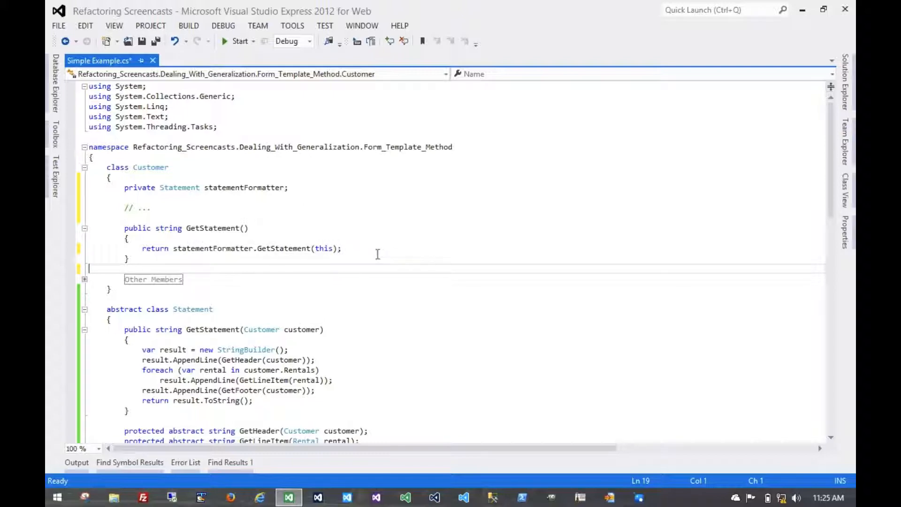
pyautogui.moveTo(397, 261)
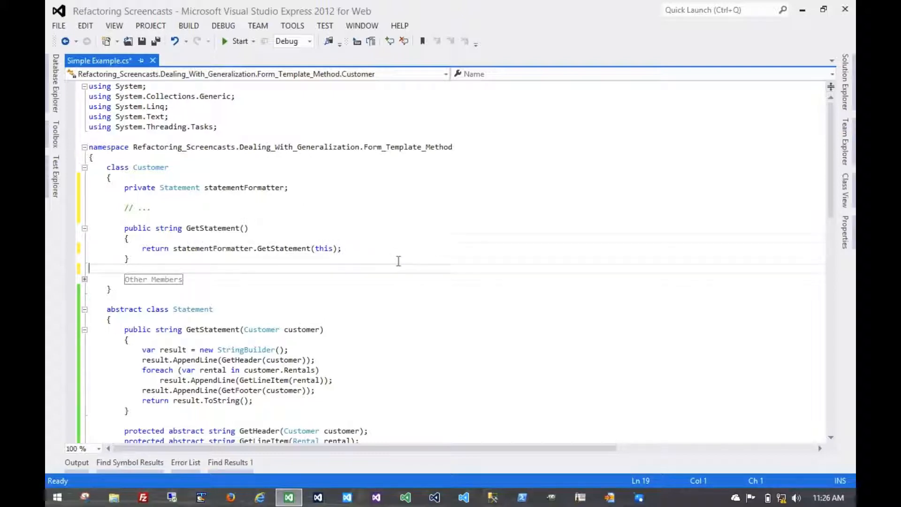
pyautogui.scroll(-3)
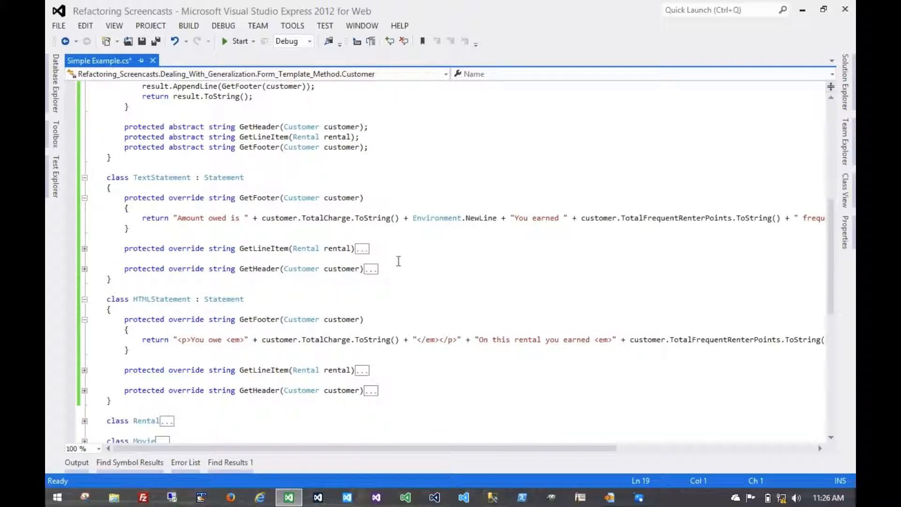
pyautogui.scroll(3)
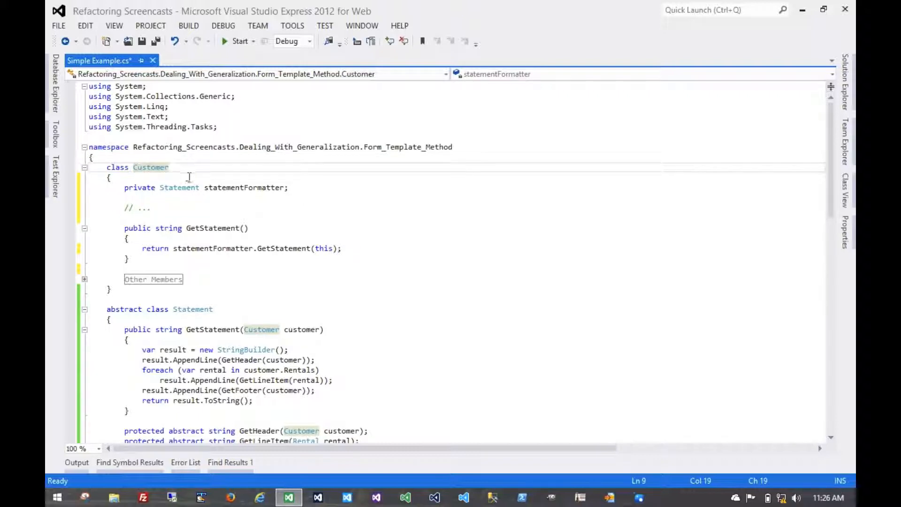
pyautogui.moveTo(180, 187)
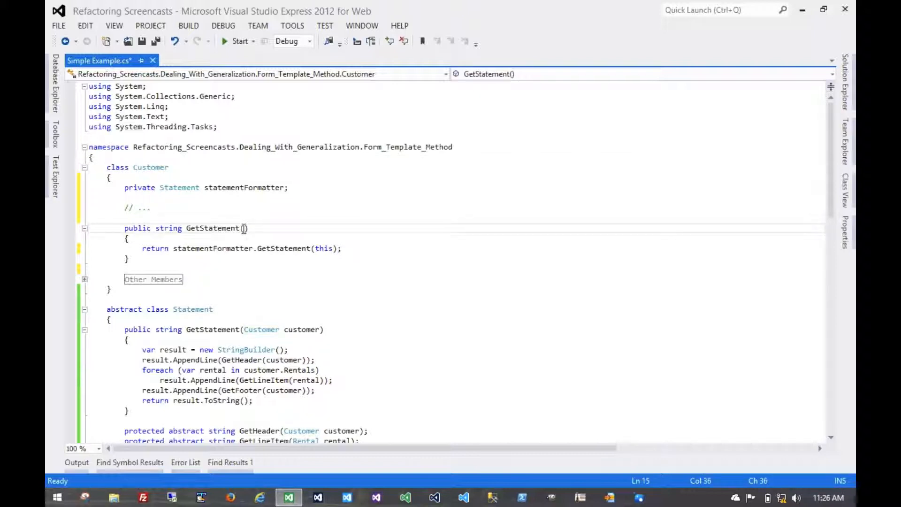
# Give GetStatement a Statement formatter parameter calling formatter.GetStatement(this), dropping the field
pyautogui.write('Statement')
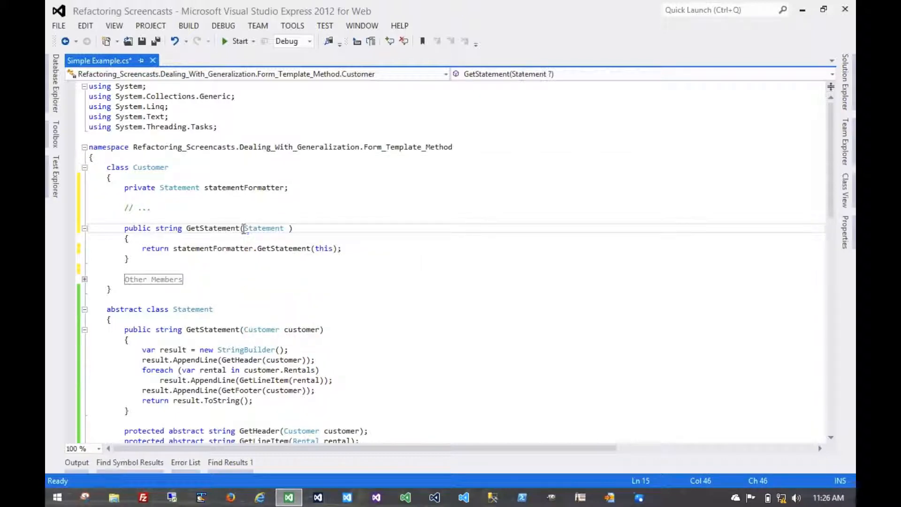
pyautogui.write('formatter')
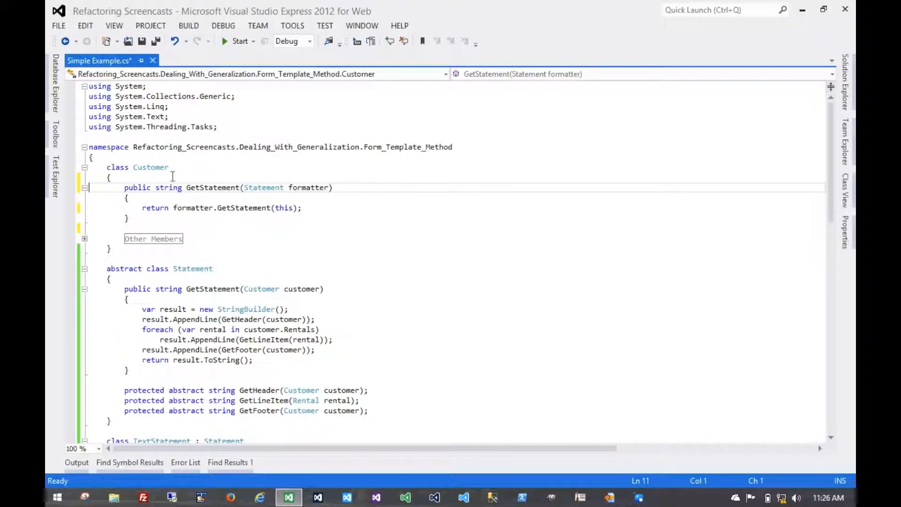
pyautogui.click(215, 177)
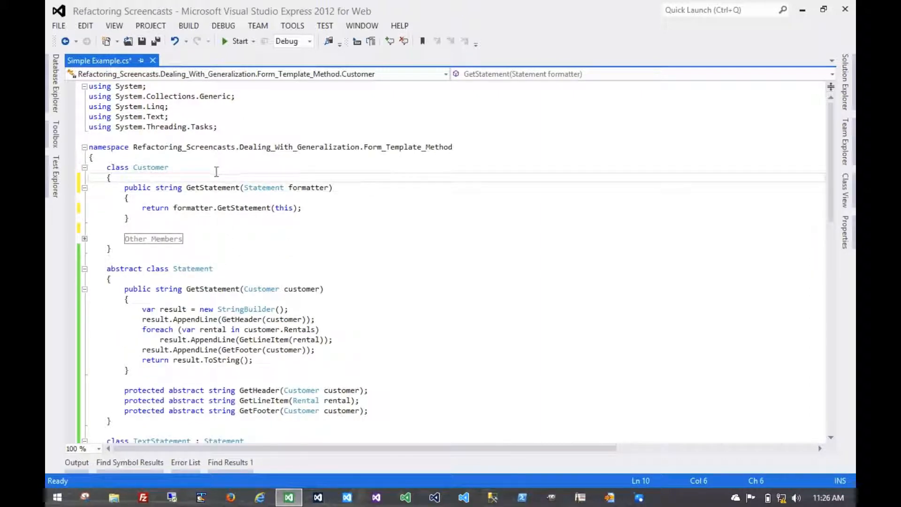
pyautogui.moveTo(313, 170)
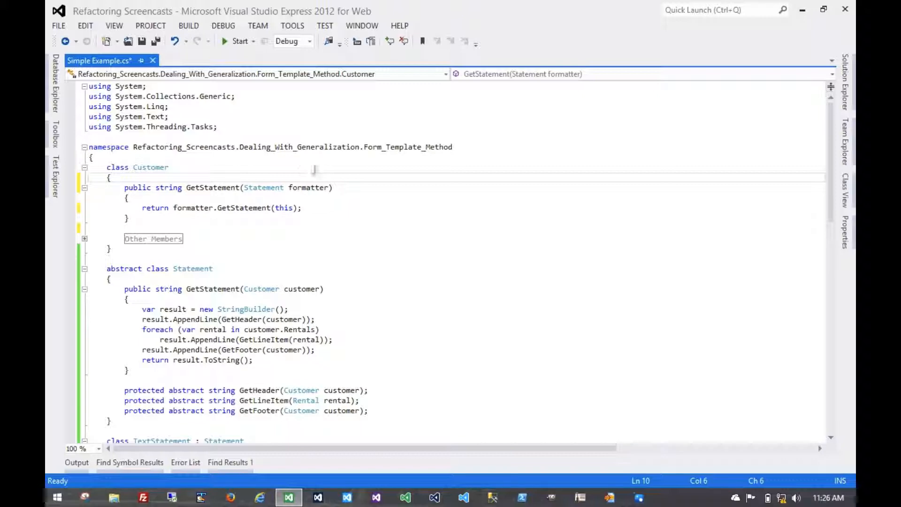
pyautogui.scroll(-3)
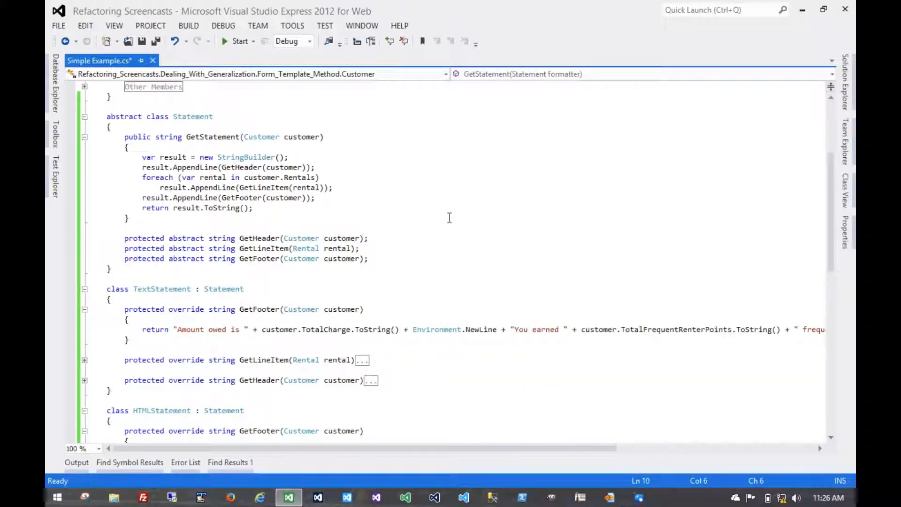
pyautogui.moveTo(417, 212)
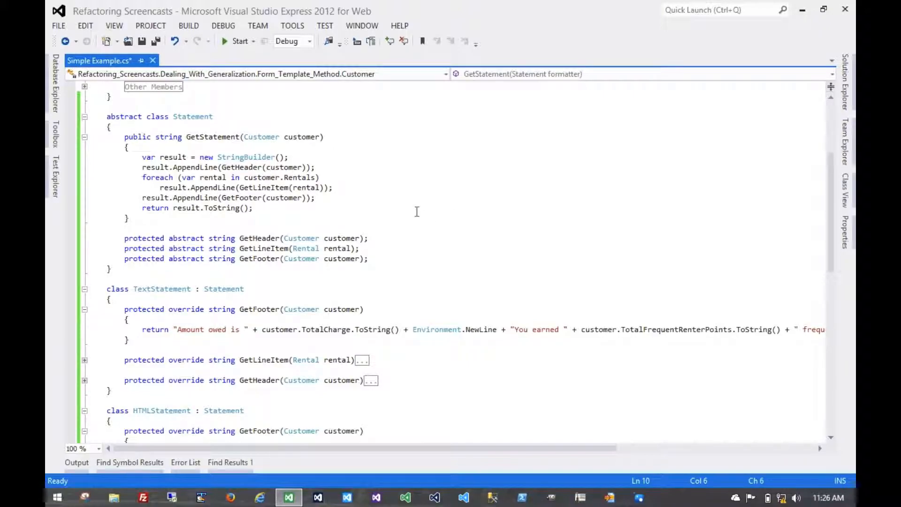